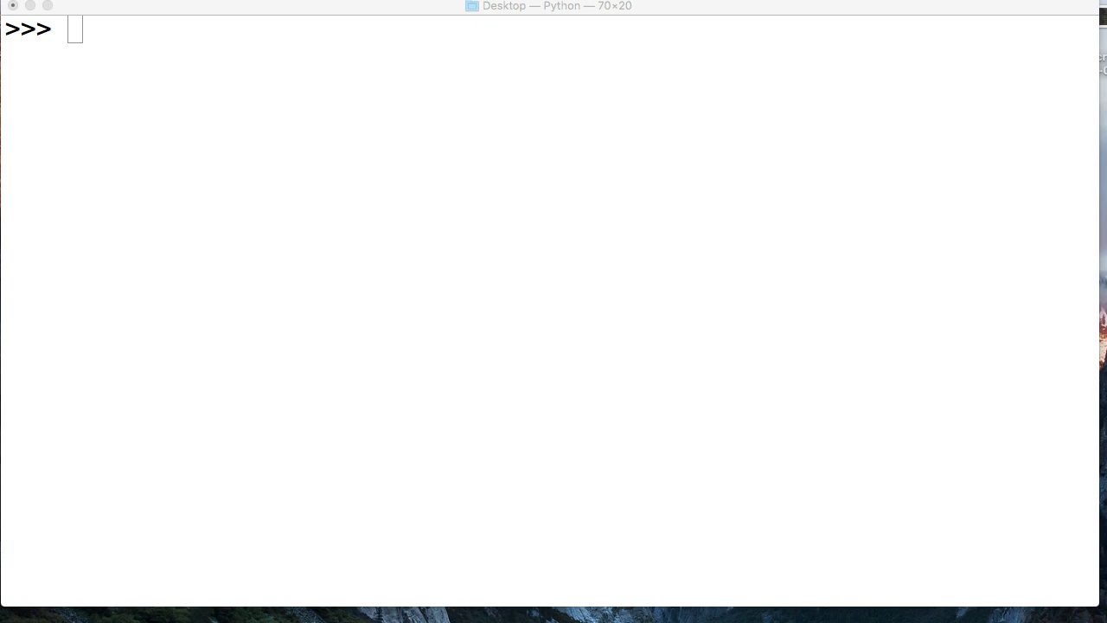
pyautogui.moveTo(223, 194)
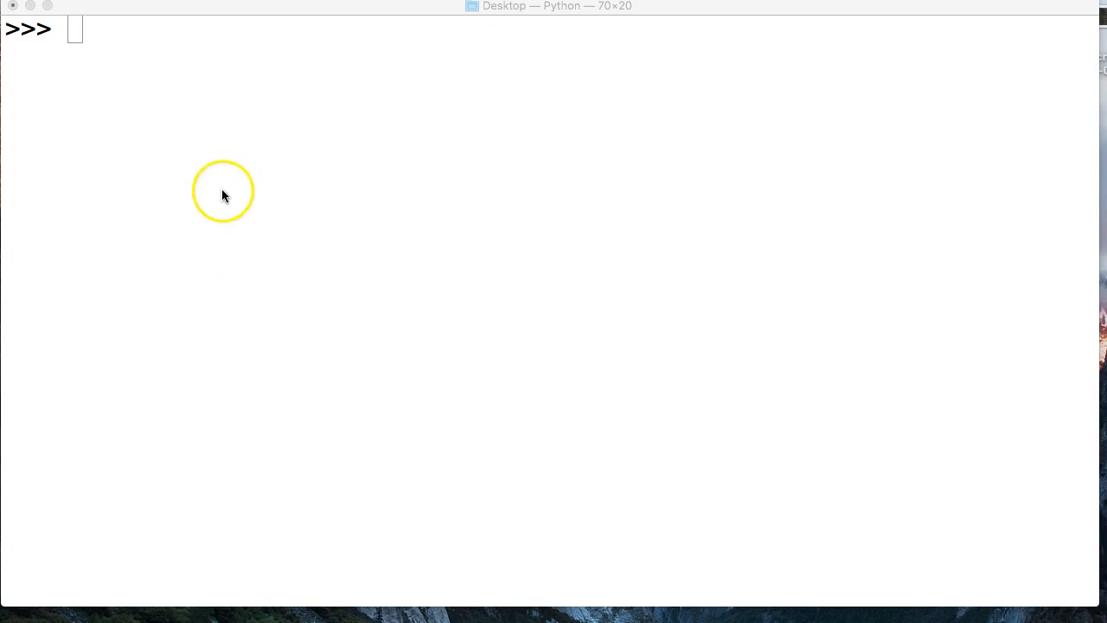
# Step: Create the list a = [1, 2, 3, 4, 5] and begin a function definition
pyautogui.write('a =')
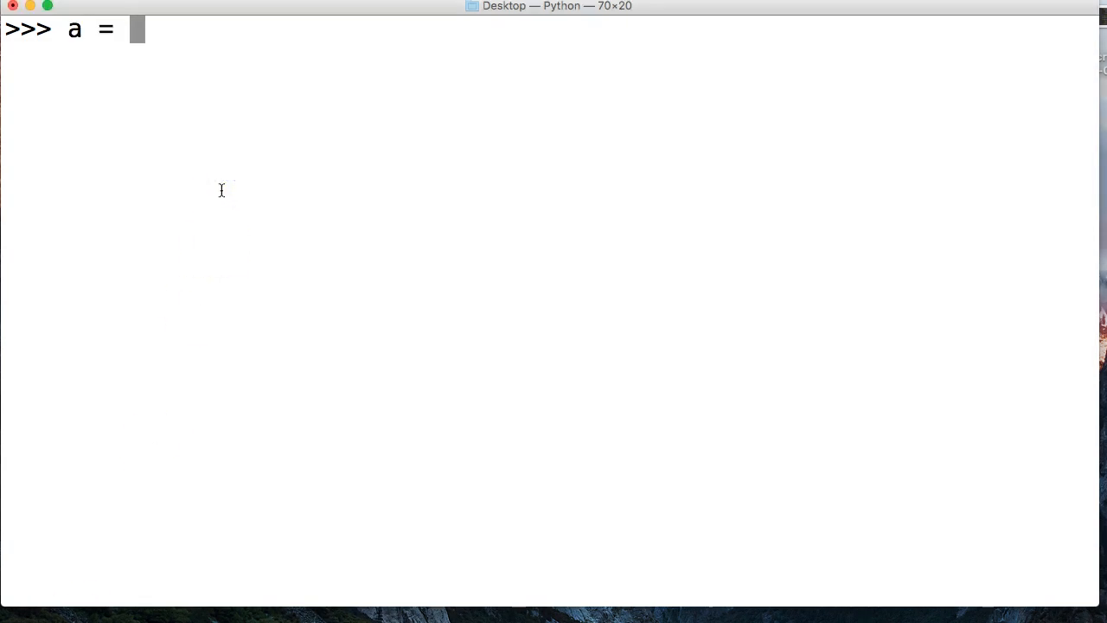
pyautogui.write('[')
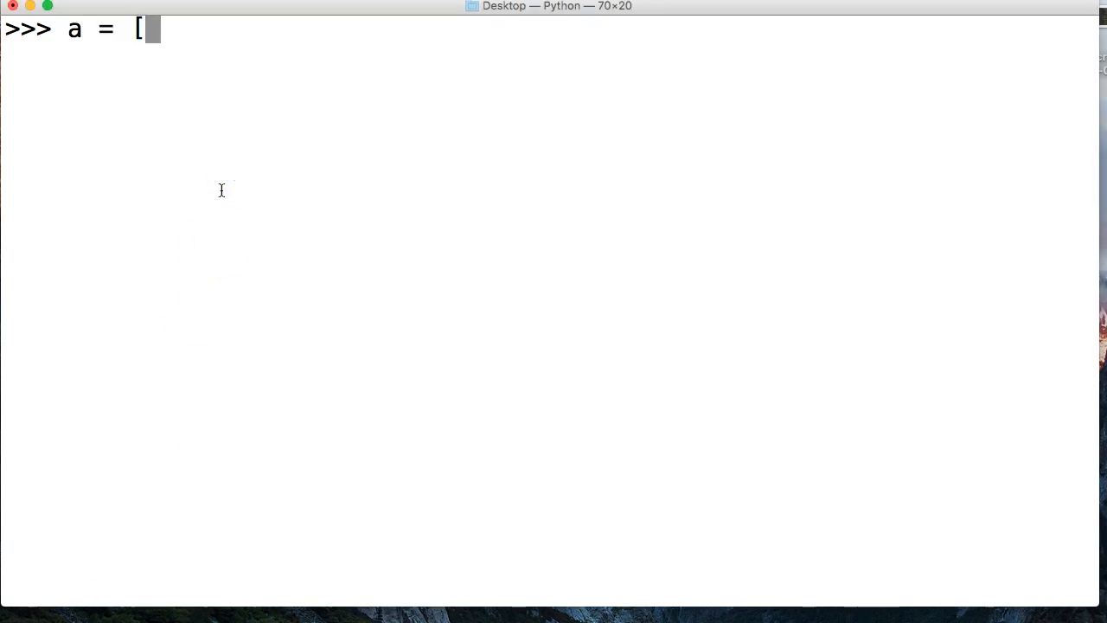
pyautogui.write('1, 2, 3, 4')
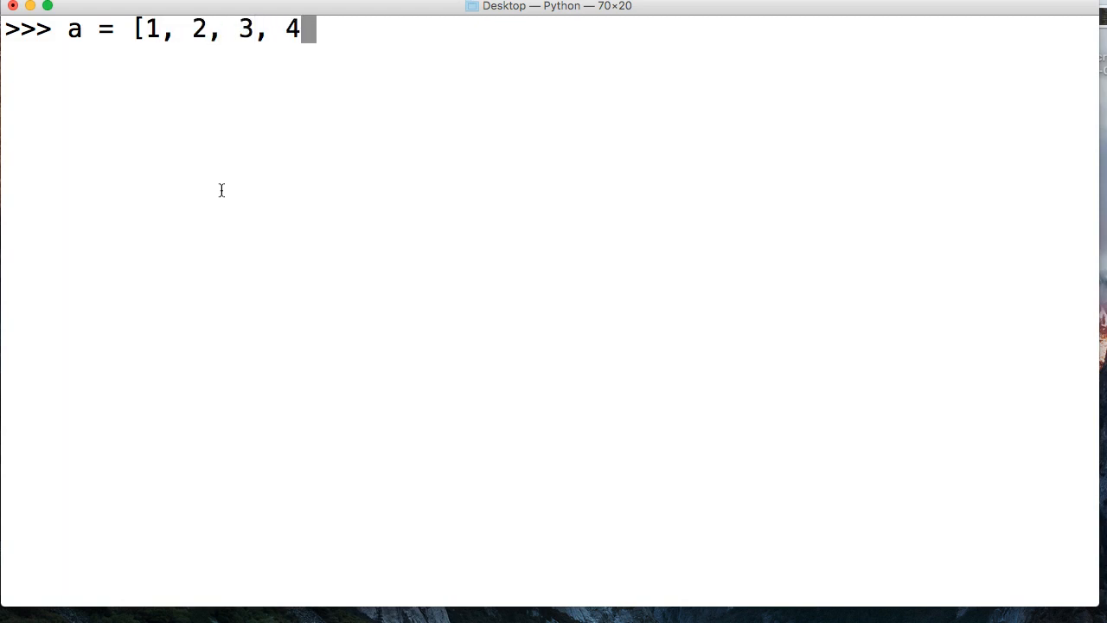
pyautogui.write(', 5]')
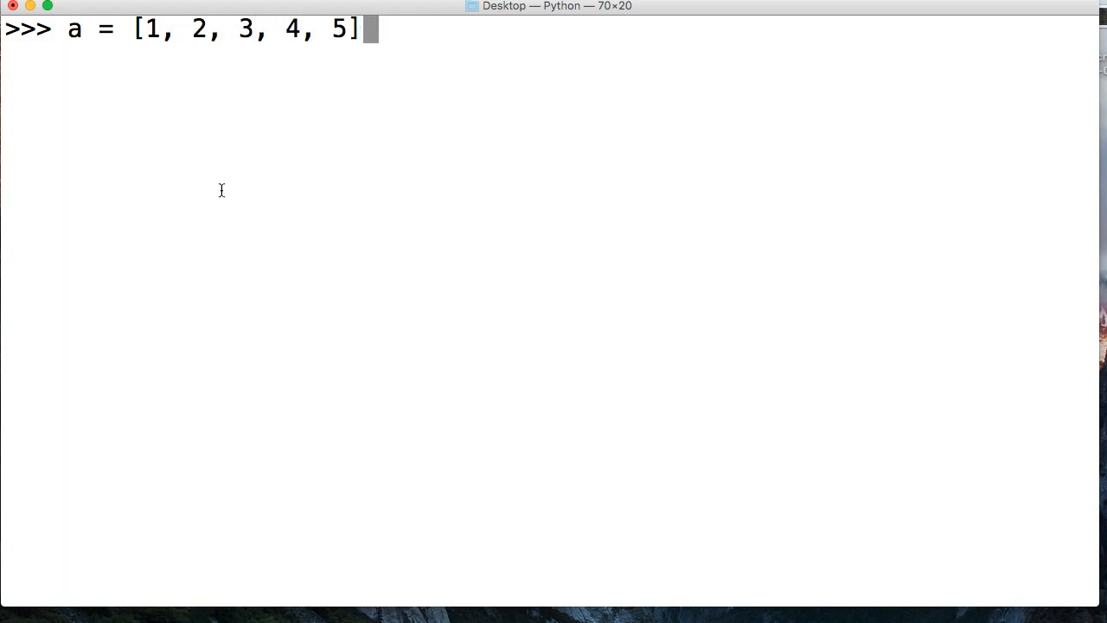
pyautogui.write('def')
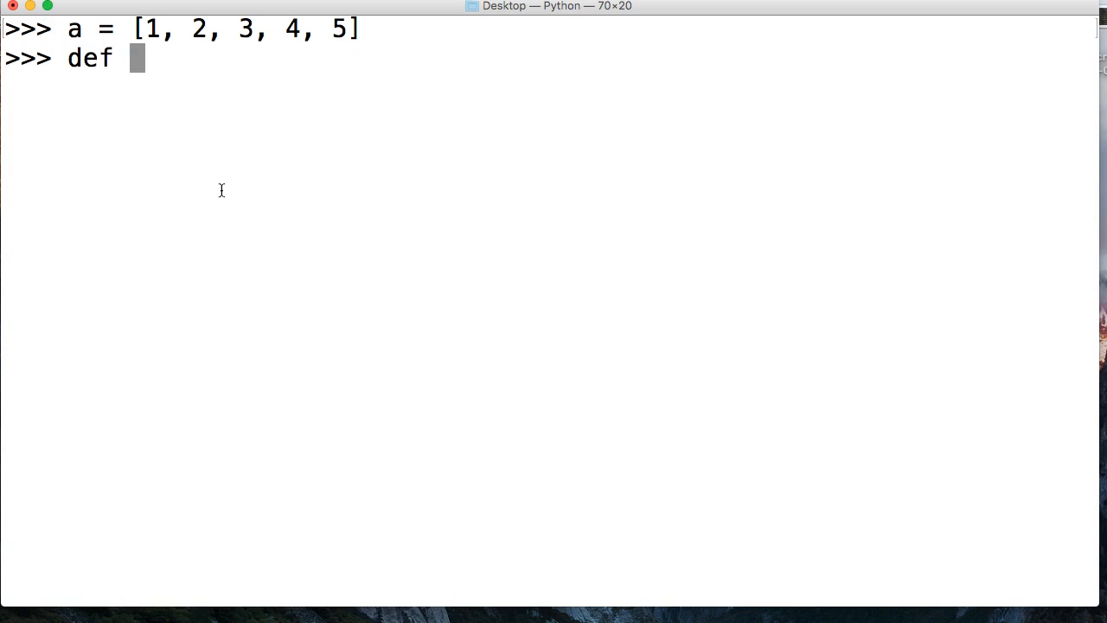
# Step: Write the header def multiply(b): with a for x in b loop
pyautogui.write('mul')
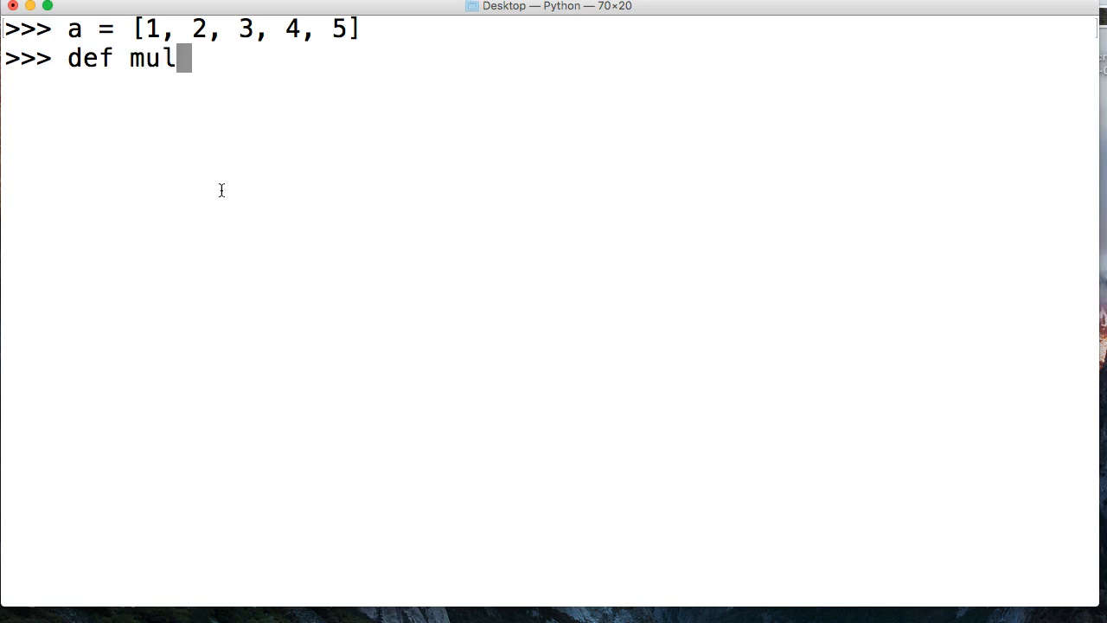
pyautogui.write('tiply(a')
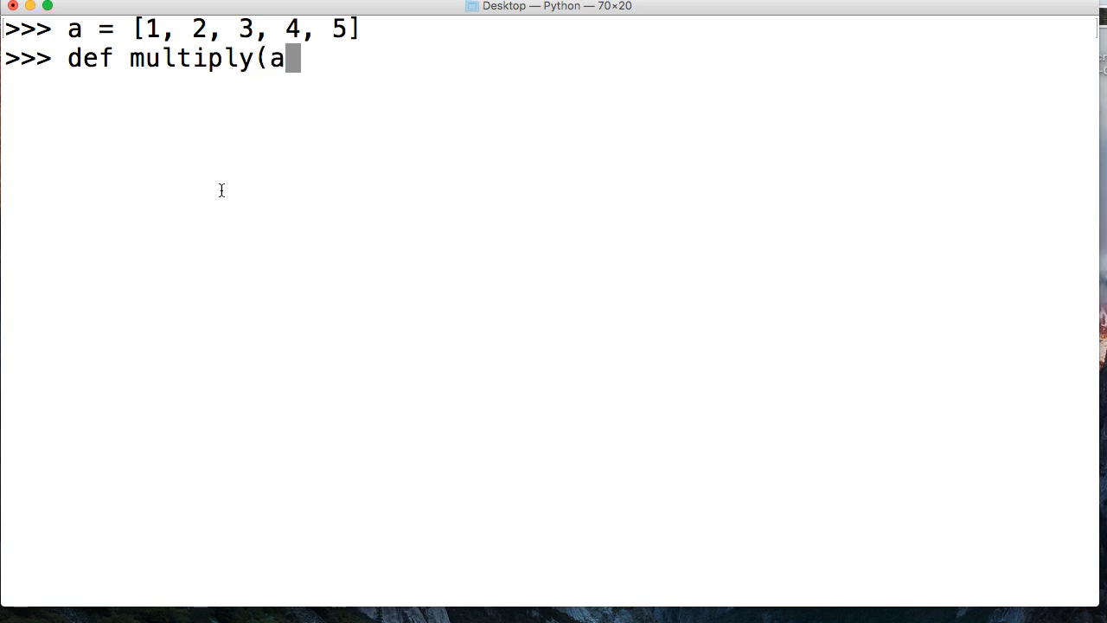
pyautogui.write('b):')
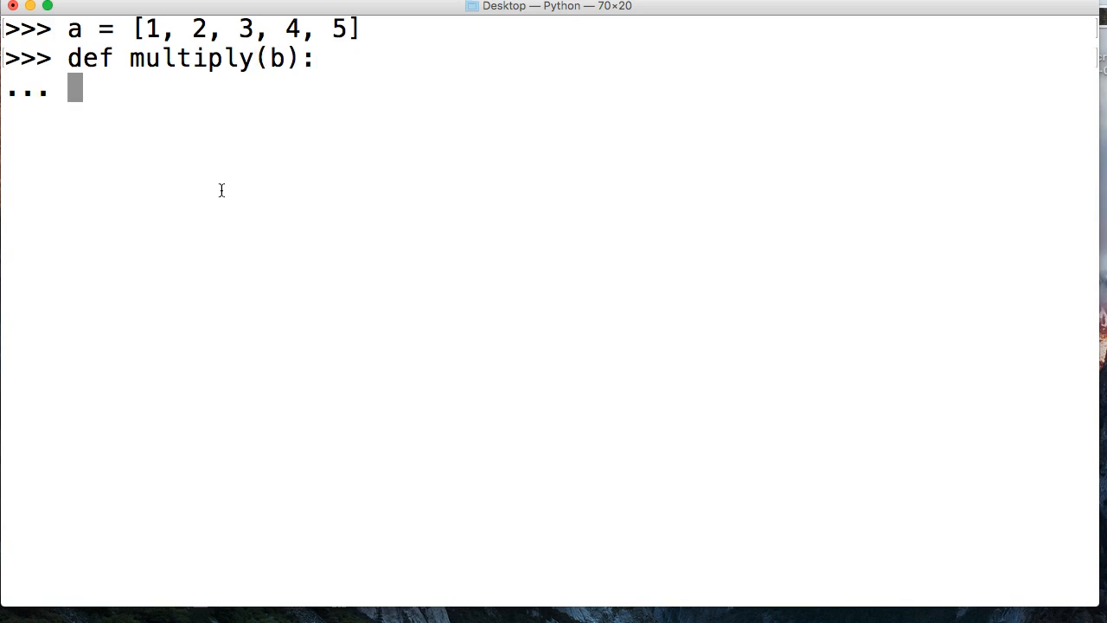
pyautogui.write('for')
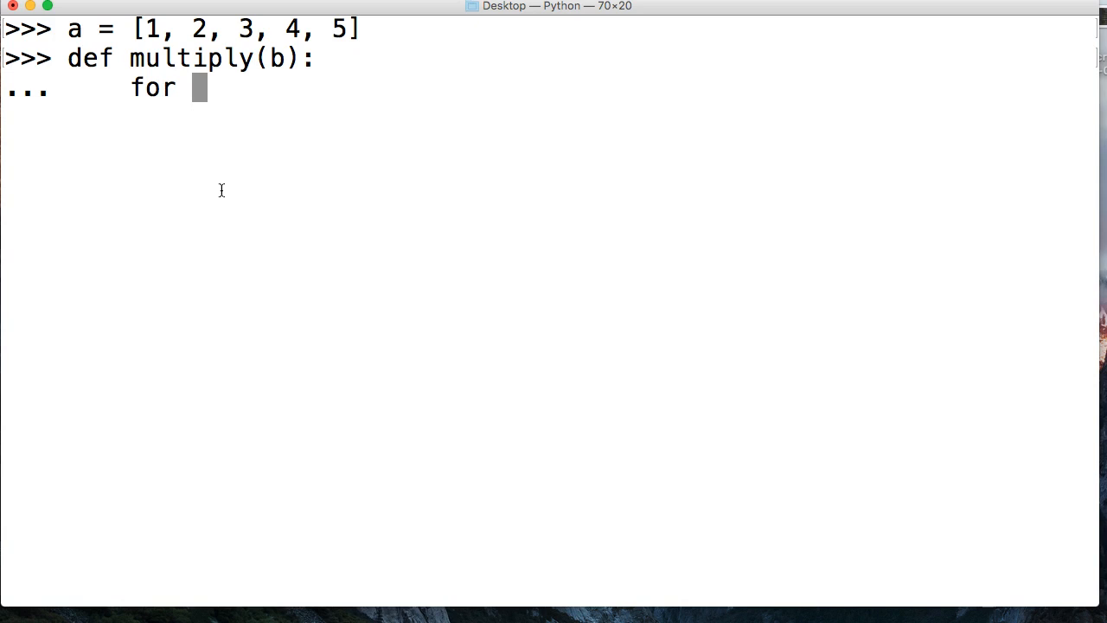
pyautogui.write('x in b:')
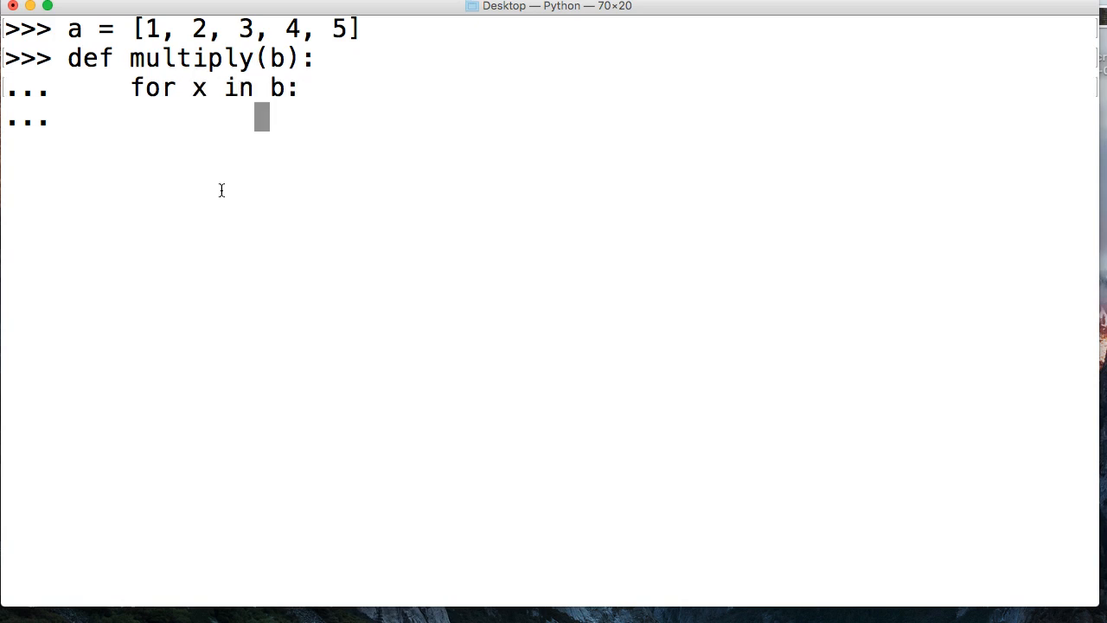
# Step: Compute total = x * 2 and yield total, completing the generator definition
pyautogui.write('total =')
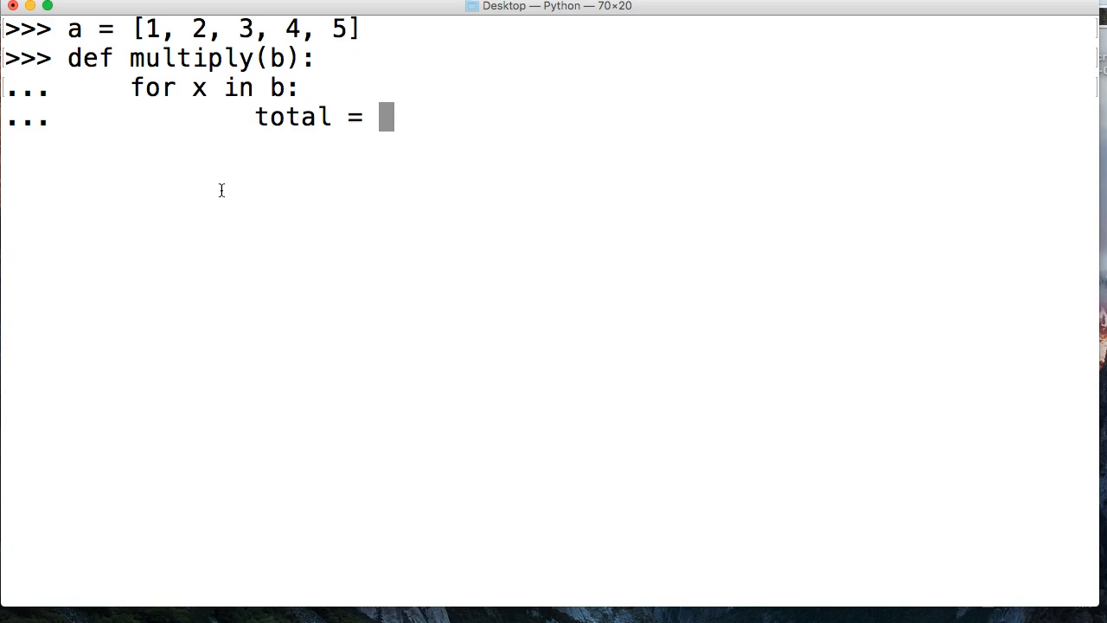
pyautogui.write('x * 2')
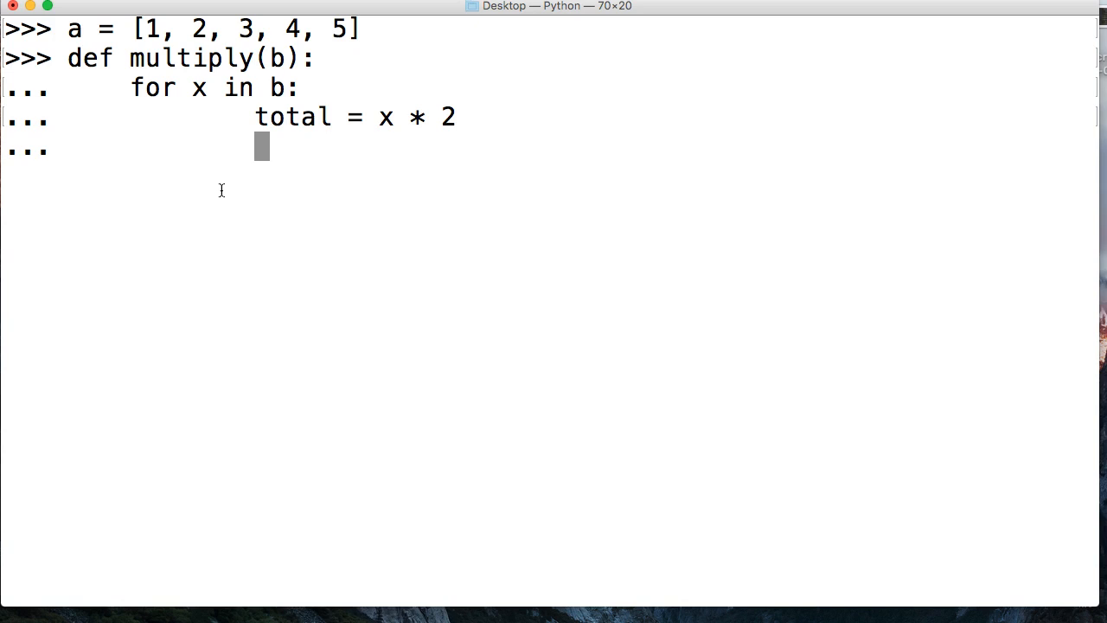
pyautogui.write('yield')
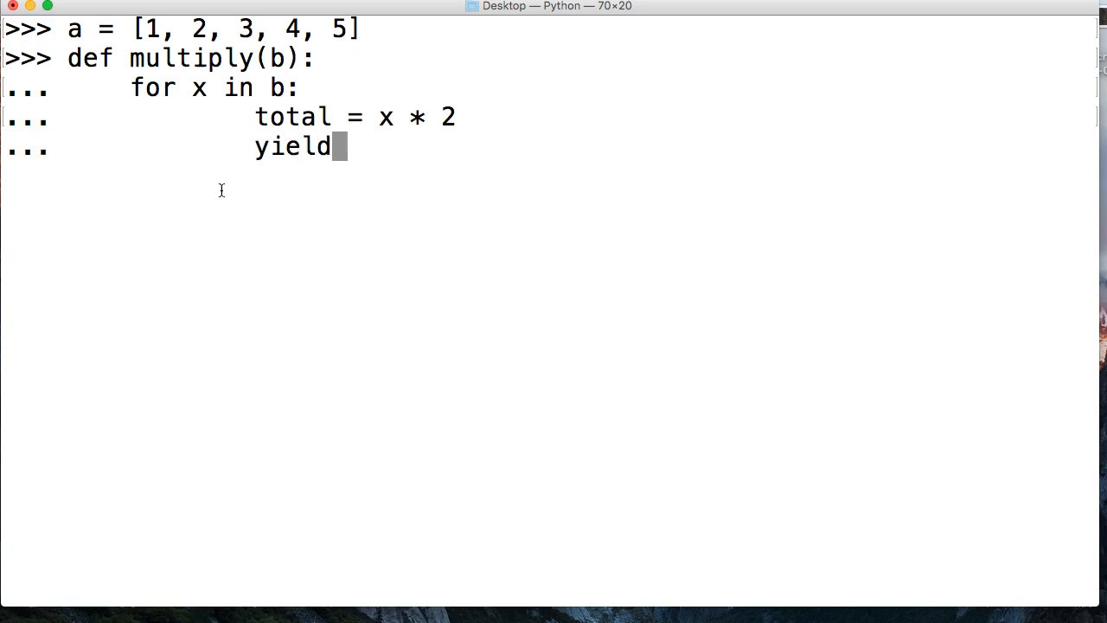
pyautogui.write('total')
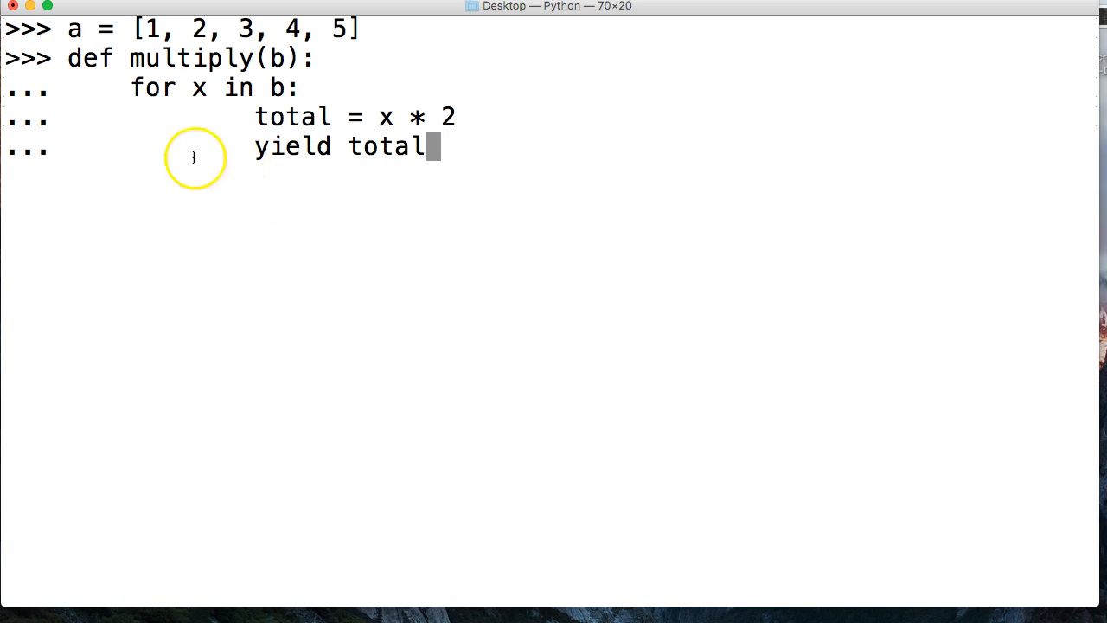
pyautogui.moveTo(186, 65)
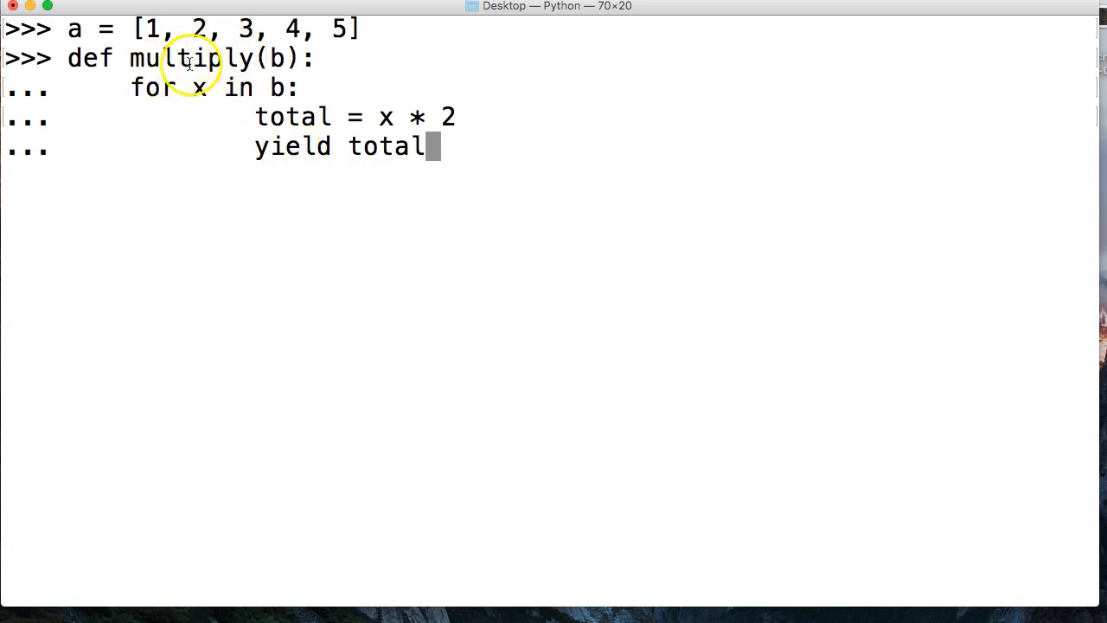
pyautogui.moveTo(332, 106)
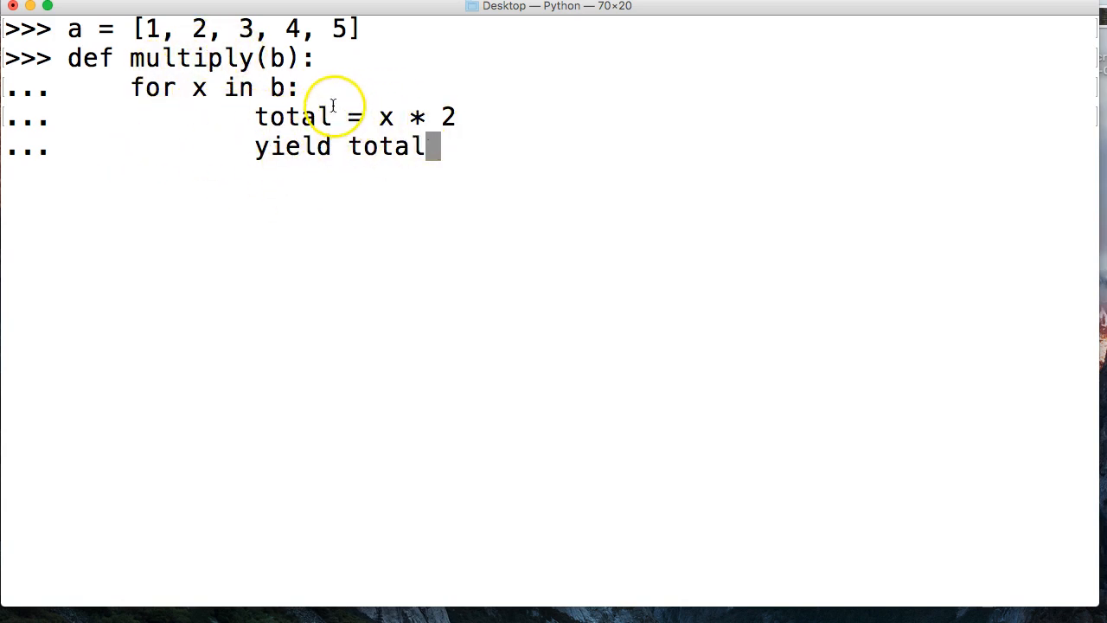
pyautogui.moveTo(453, 120)
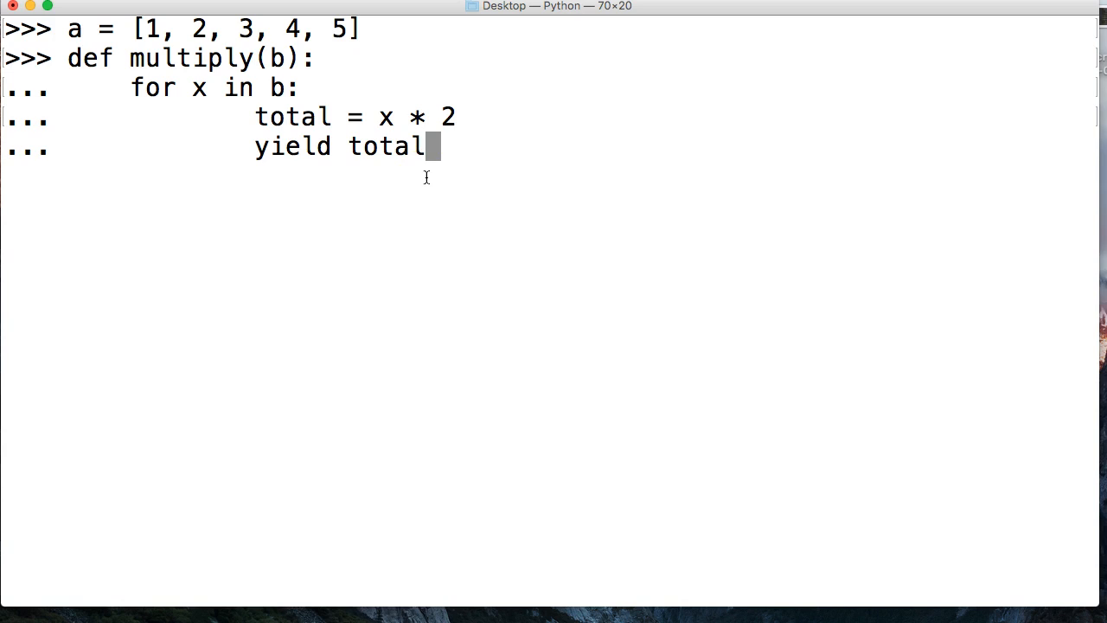
pyautogui.press('Return')
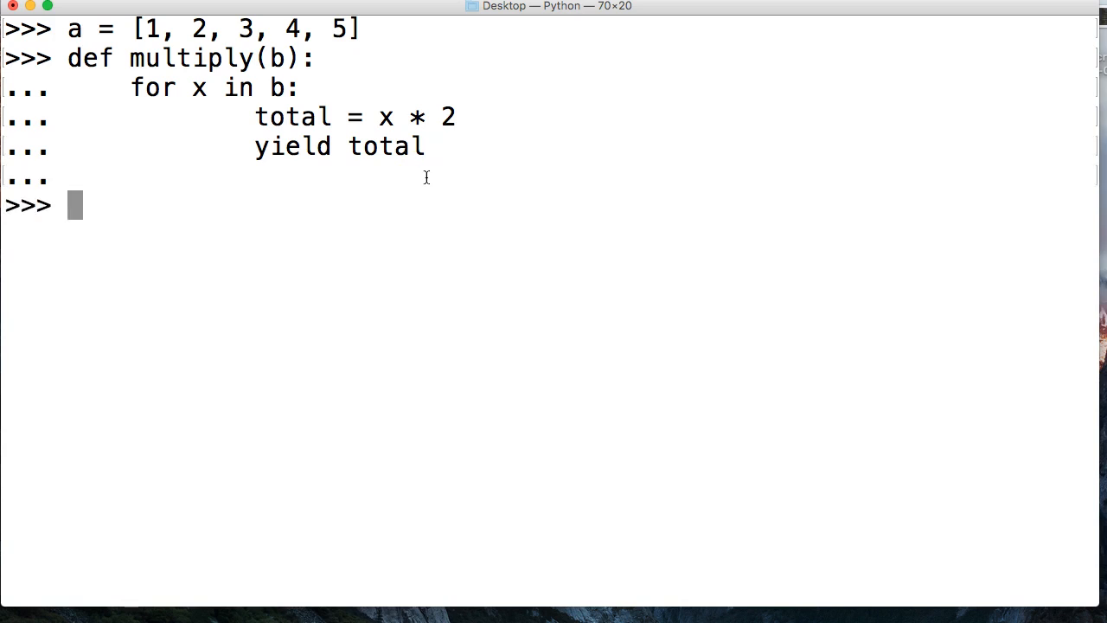
# Step: Create generator d = multiply(a) from list a
pyautogui.write('d')
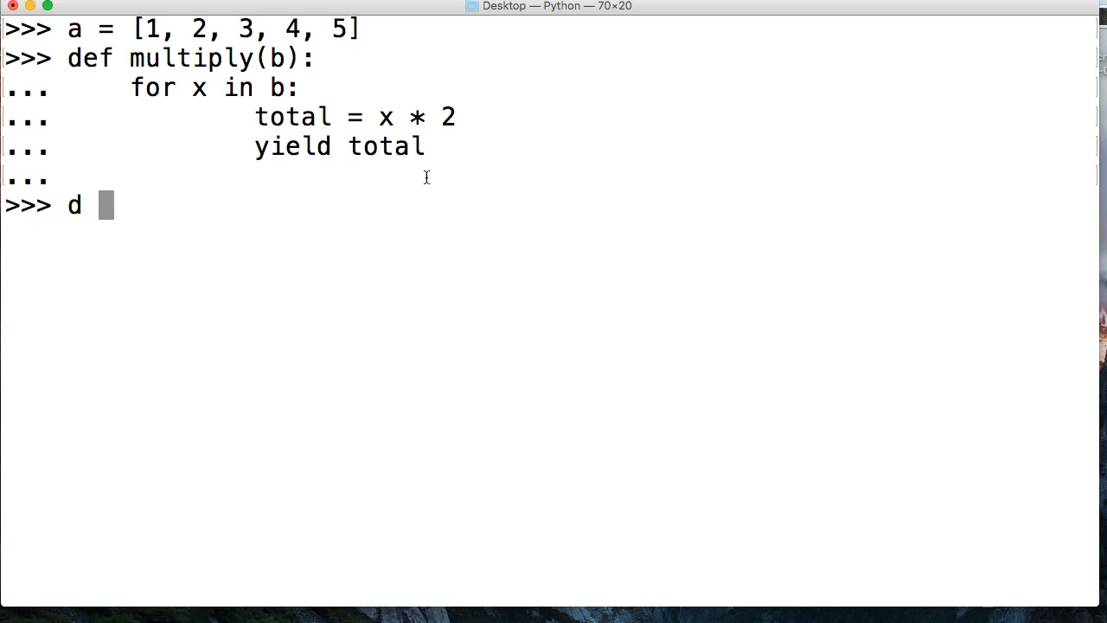
pyautogui.write('= multip')
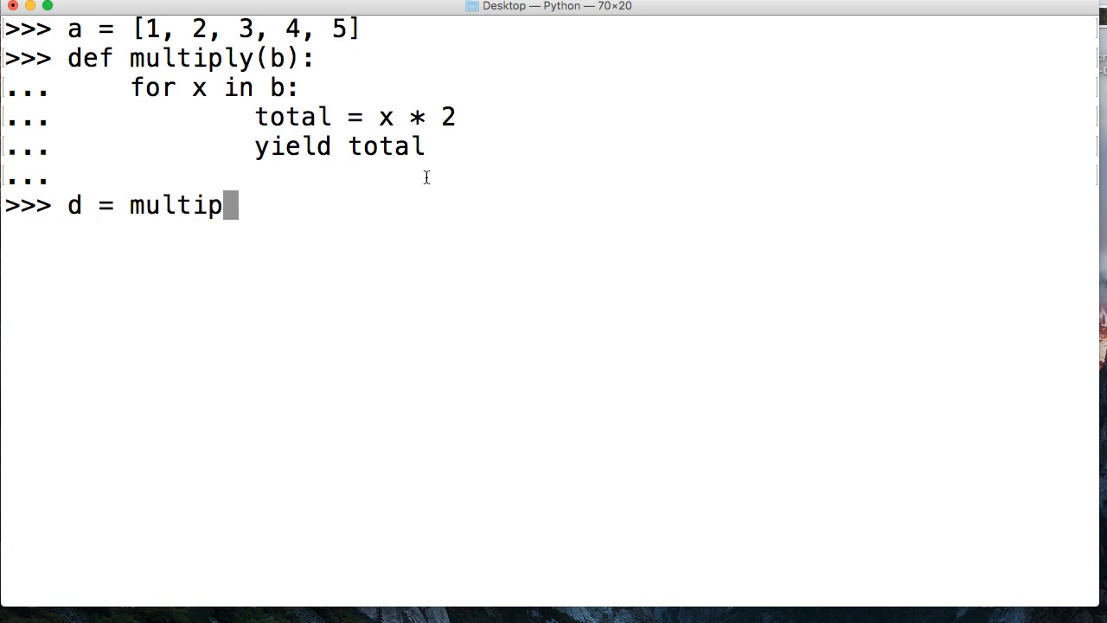
pyautogui.write('ly(a)')
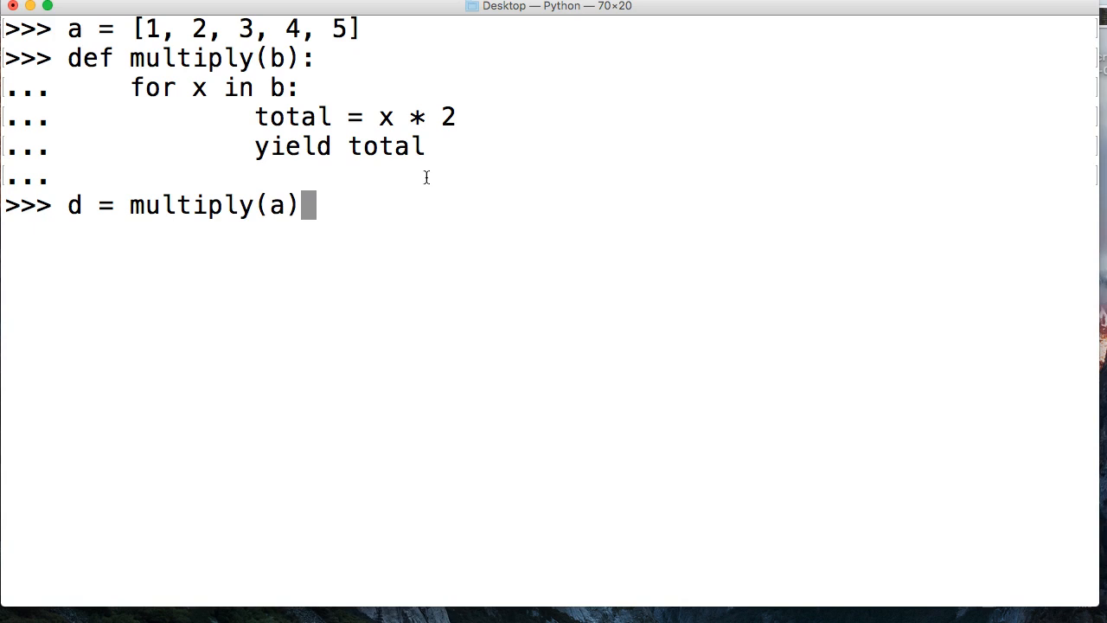
# Step: Call next(d) three times to get the doubled values 2, 4 and 6
pyautogui.write('n')
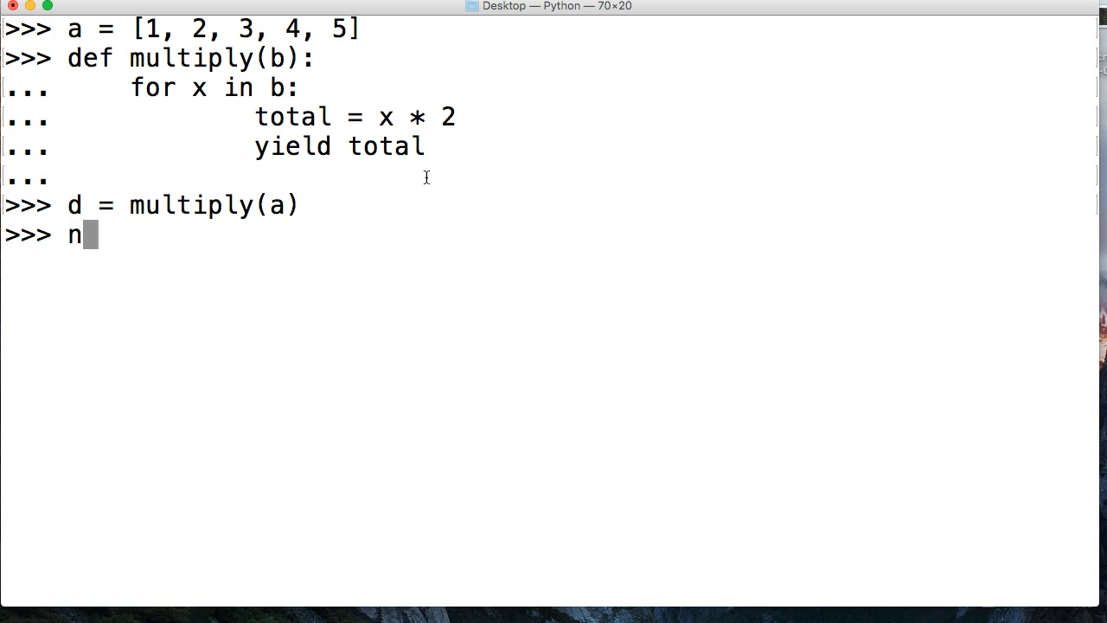
pyautogui.write('ext(d')
pyautogui.write('ne')
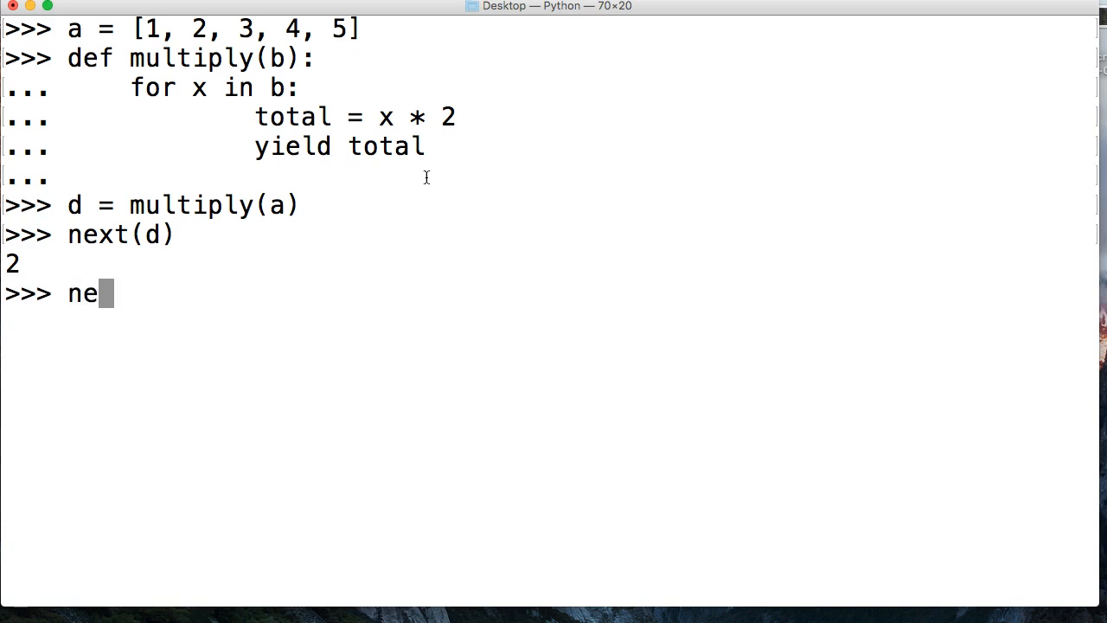
pyautogui.write('xt(d)')
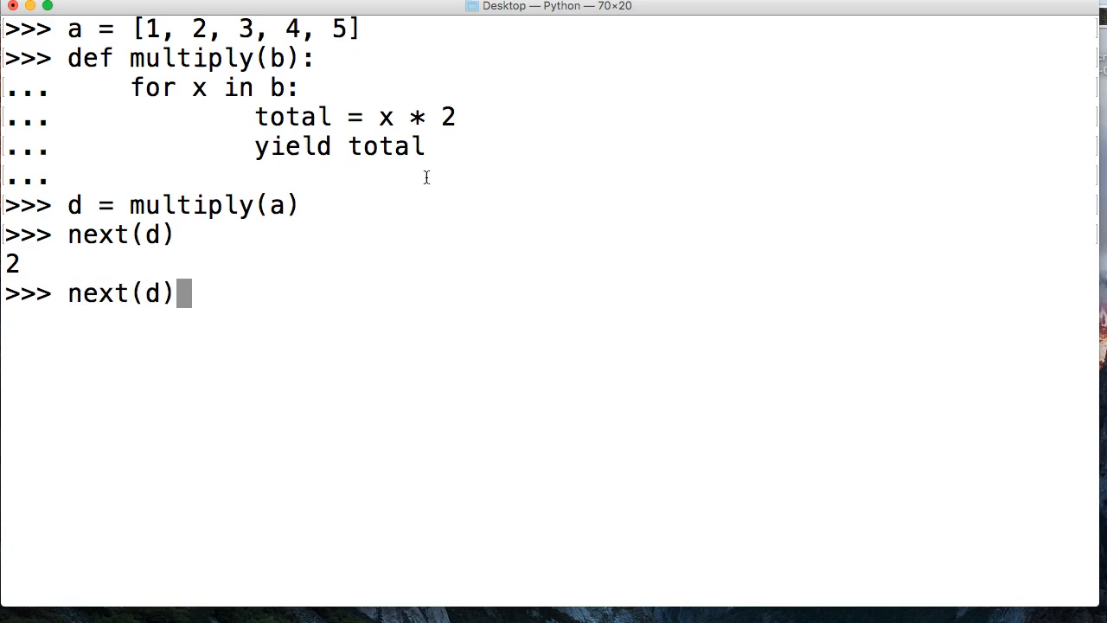
pyautogui.press('Return')
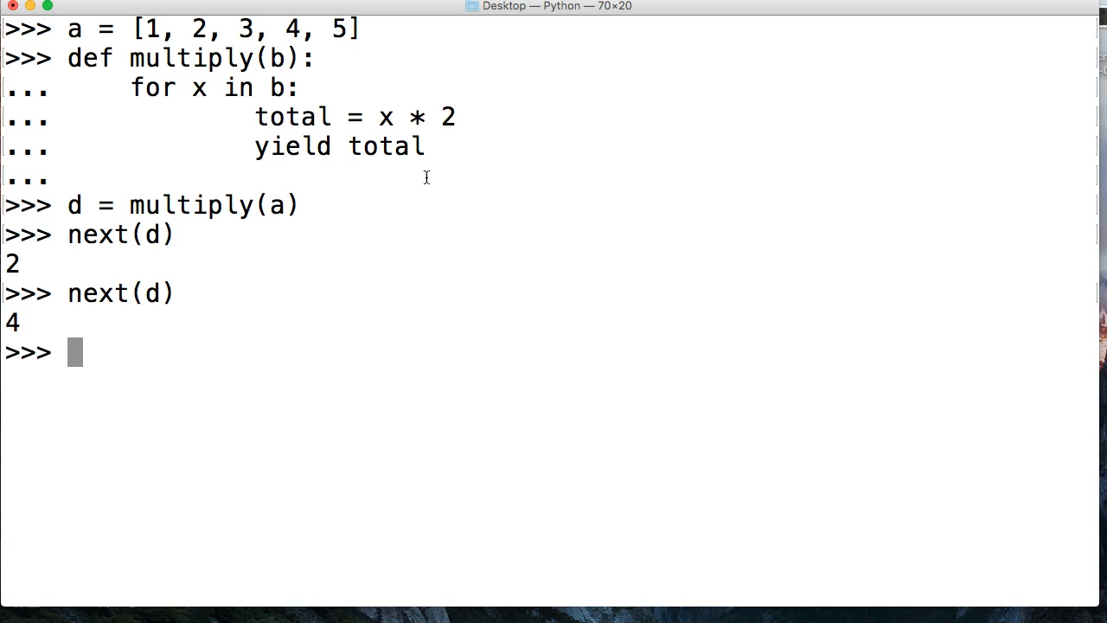
pyautogui.write('next(d)')
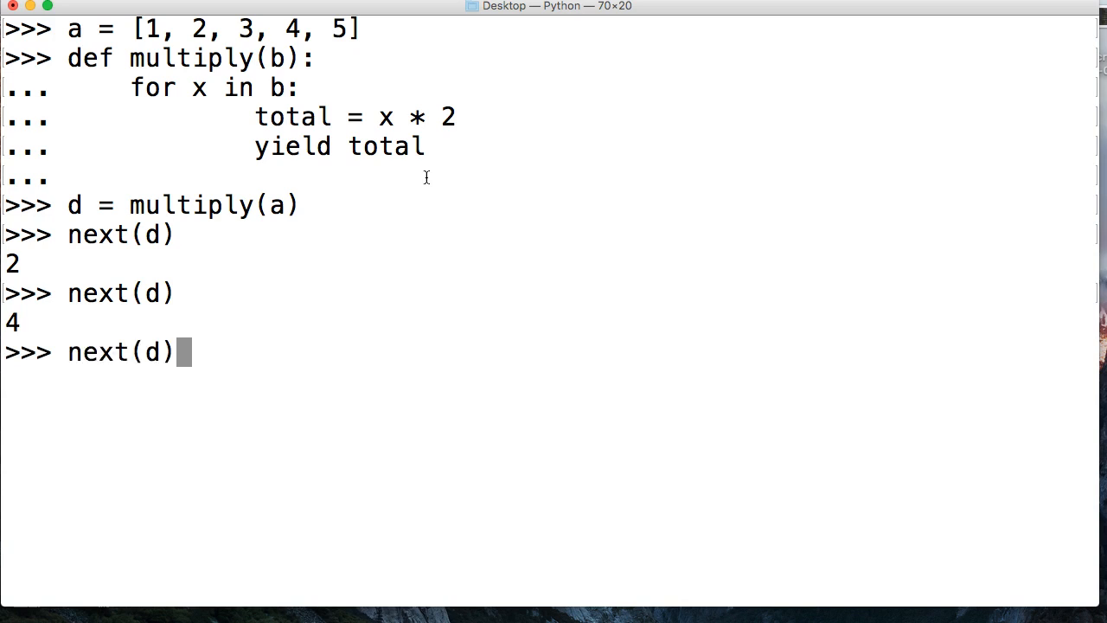
pyautogui.press('Return')
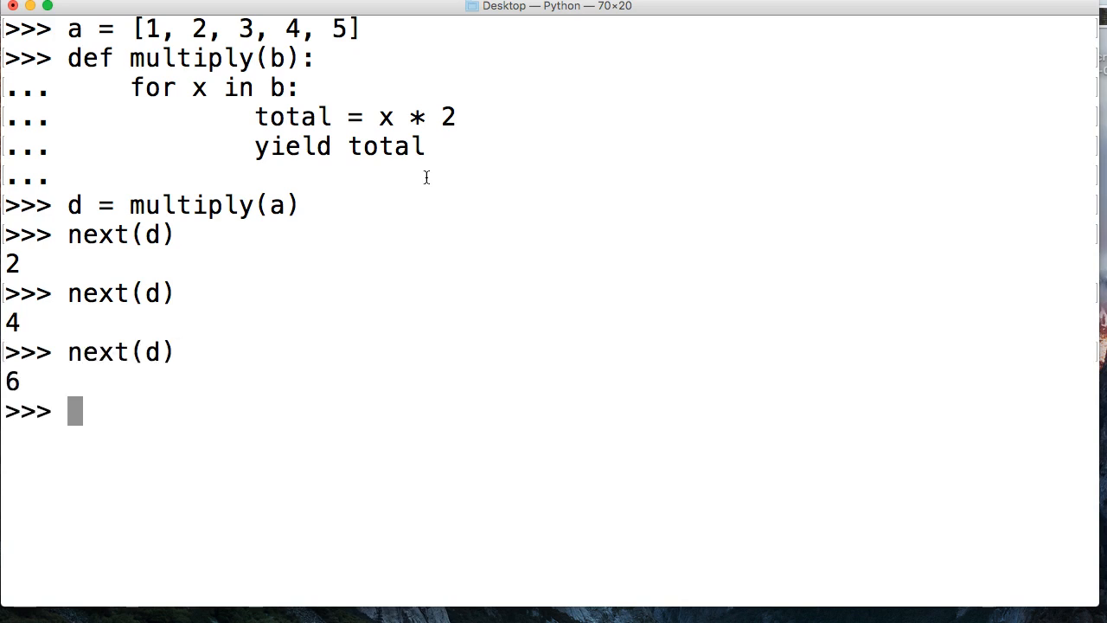
# Step: Run a.append(6) and echo a to show the list now ends with 6
pyautogui.write('a.')
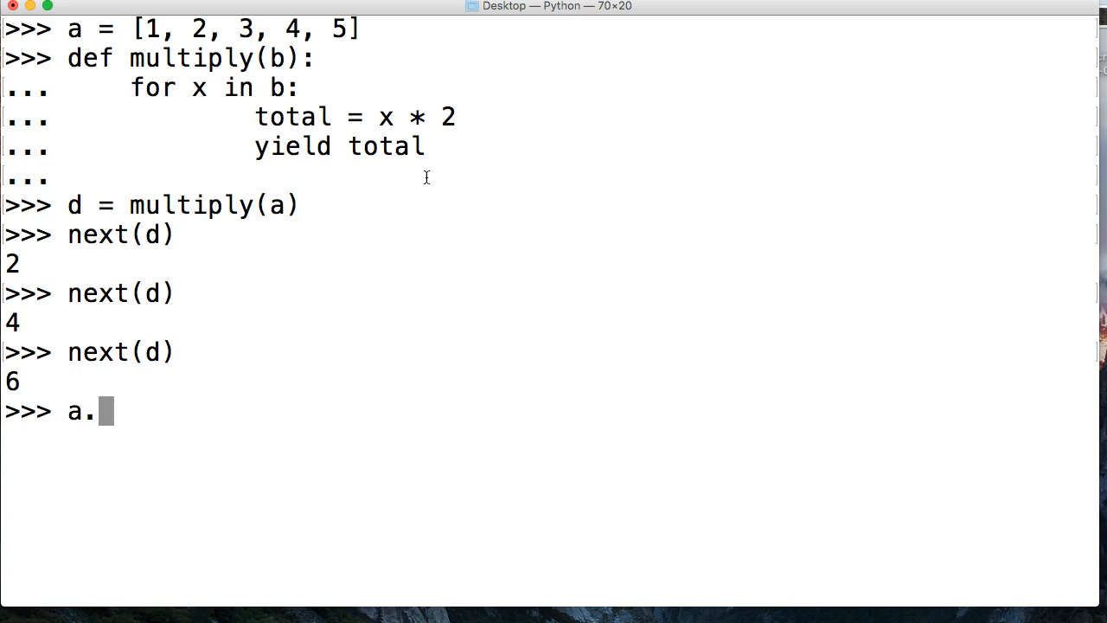
pyautogui.write('append(')
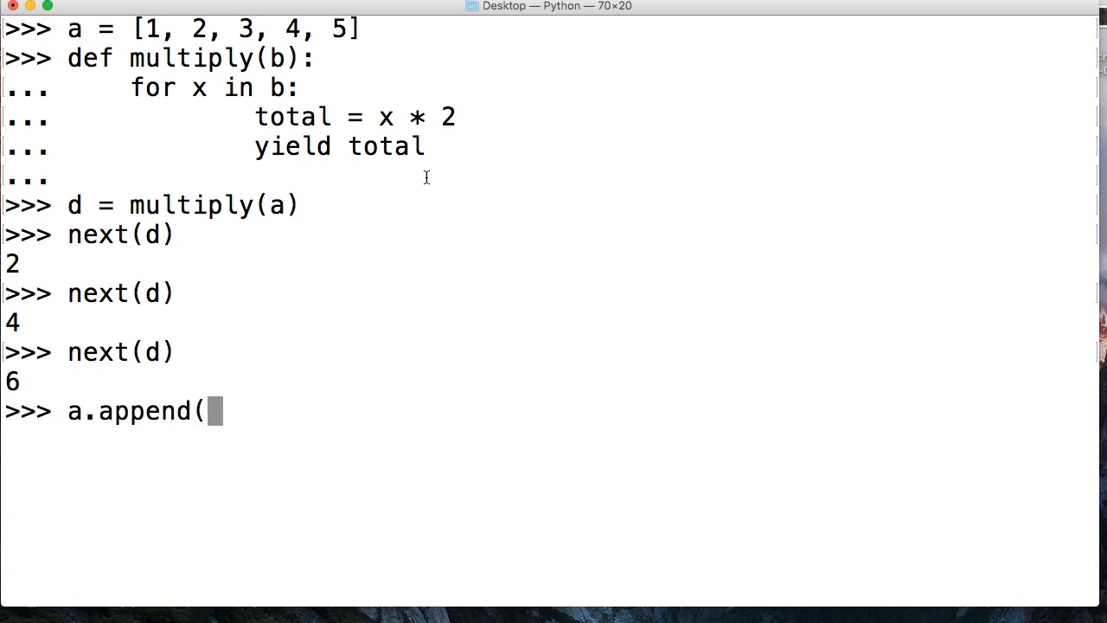
pyautogui.write('6')
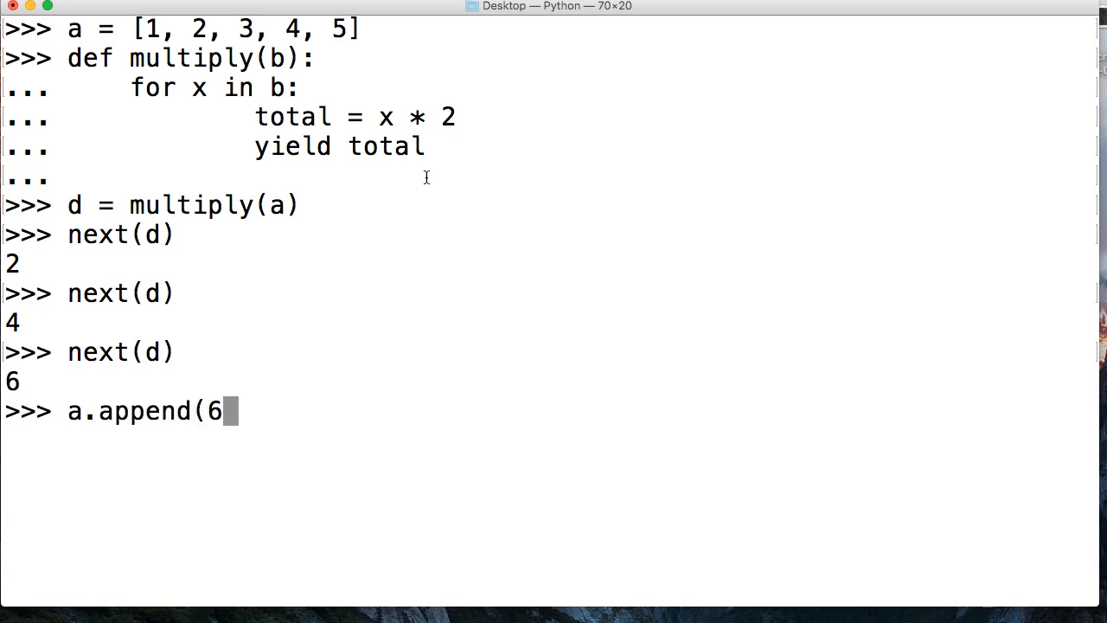
pyautogui.write(')')
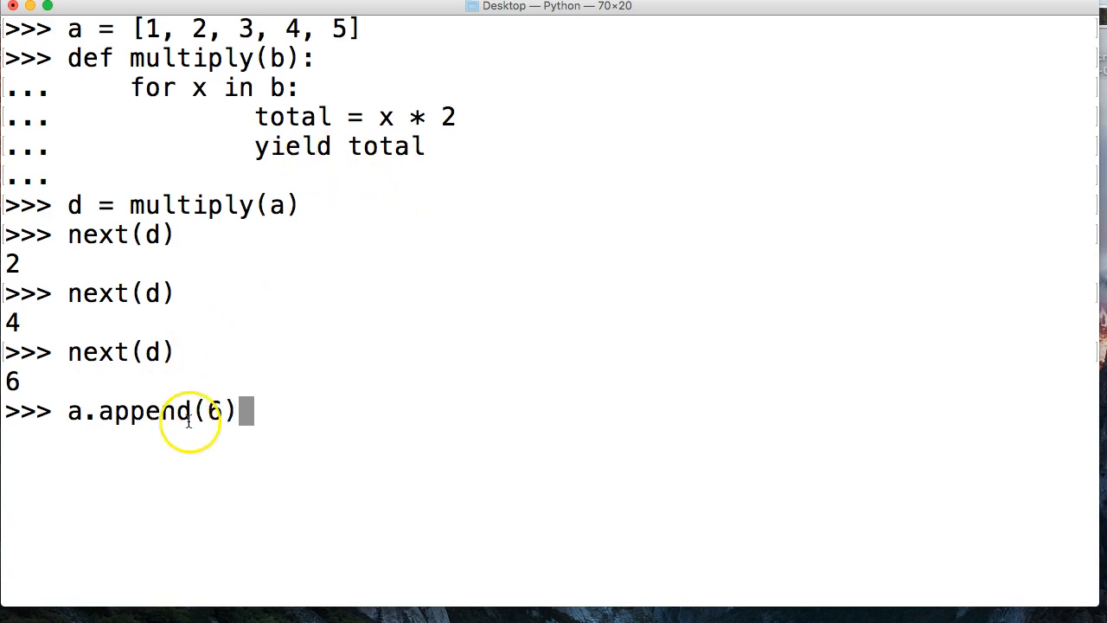
pyautogui.moveTo(294, 14)
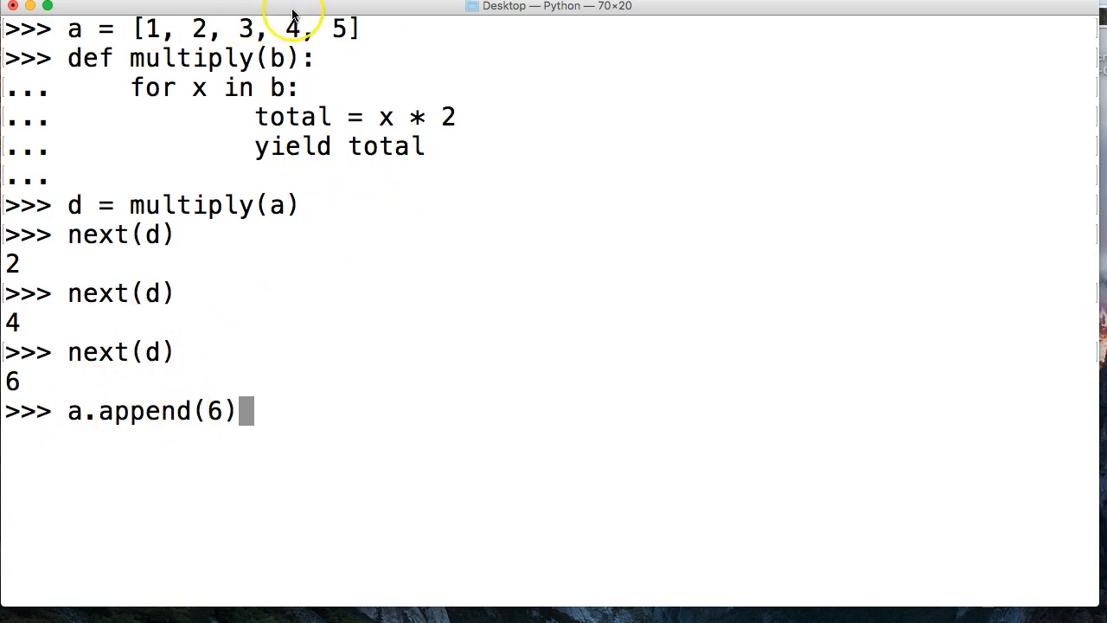
pyautogui.press('Return')
pyautogui.write('a')
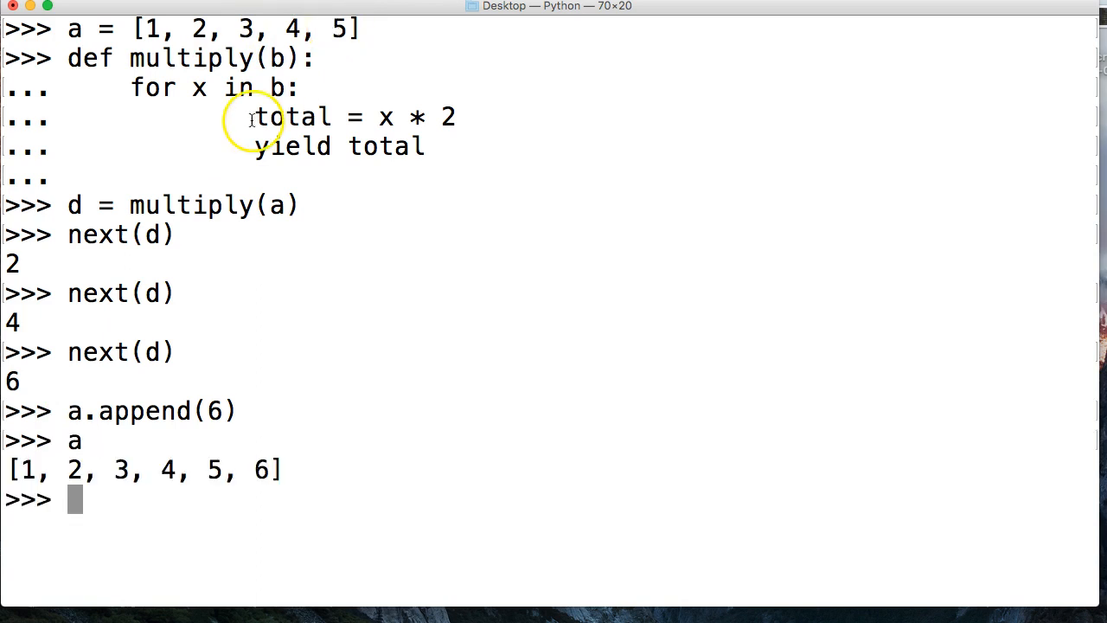
pyautogui.moveTo(270, 471)
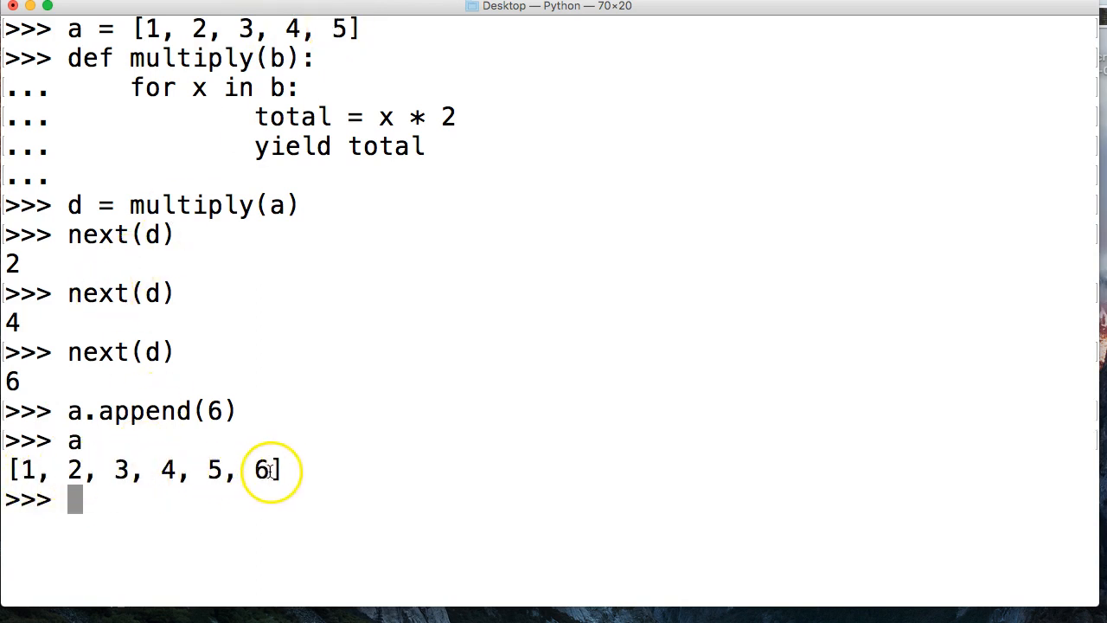
pyautogui.write('a')
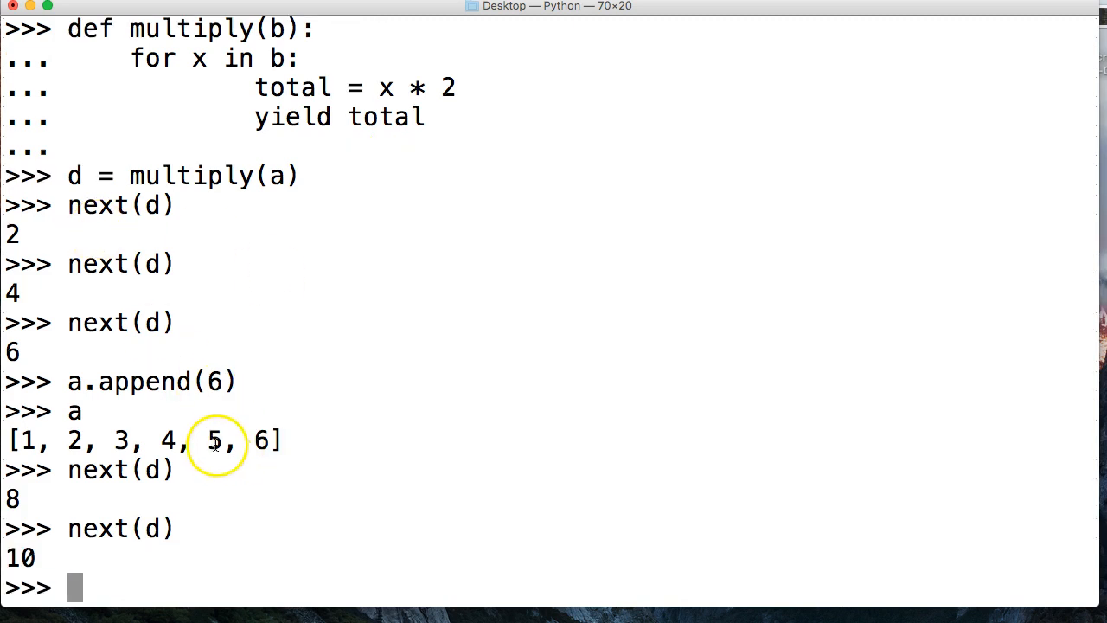
# Step: Call next(d) again to get 12, the doubled value of the appended 6
pyautogui.write('next(d)')
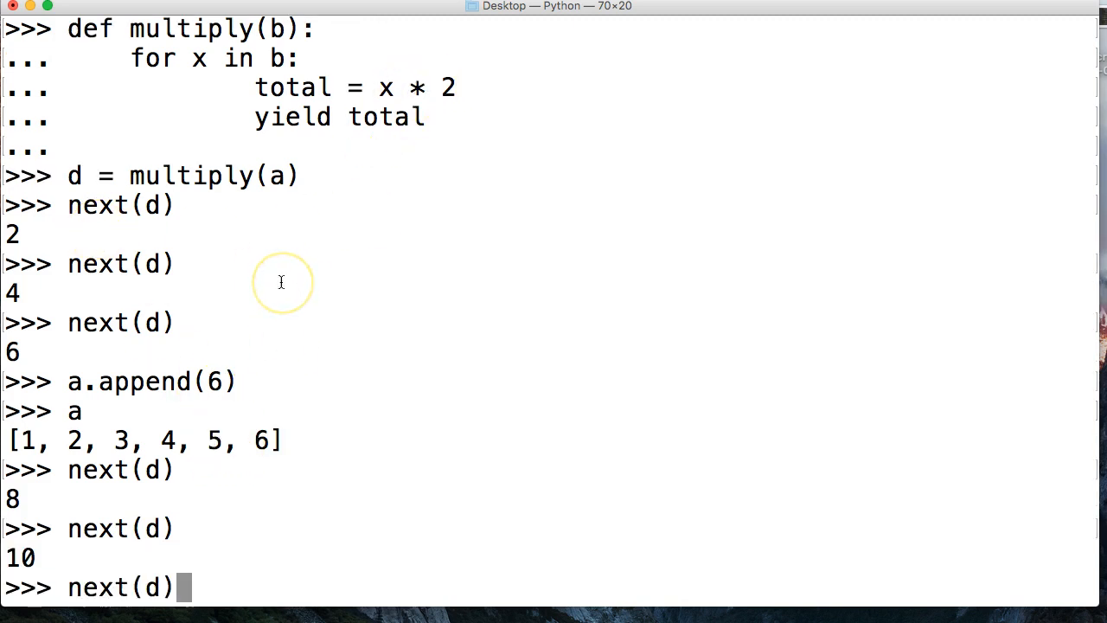
pyautogui.press('Return')
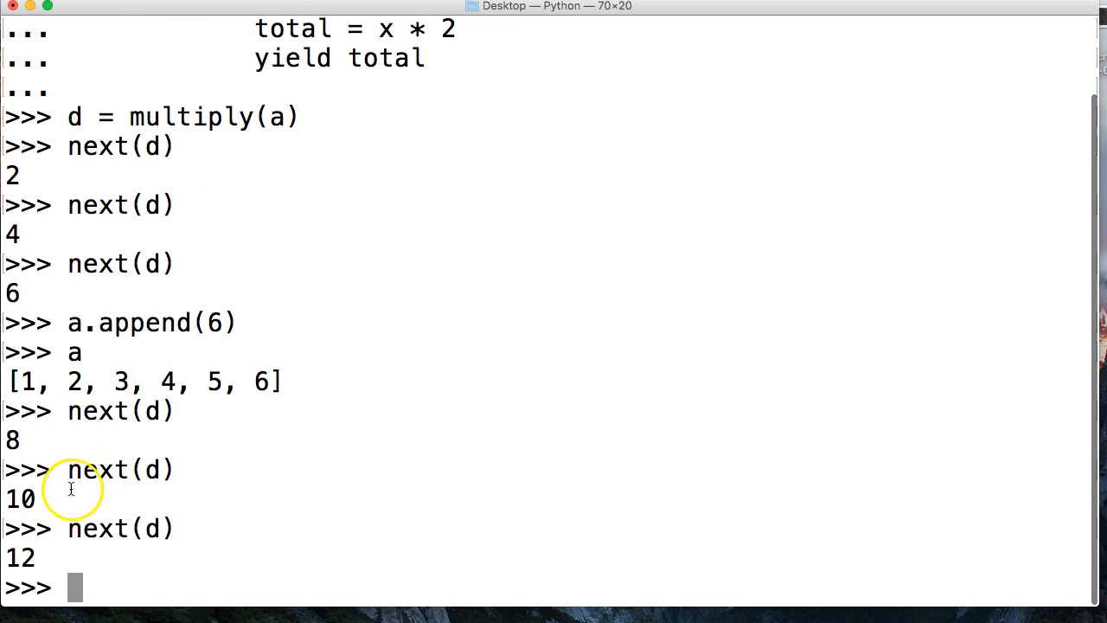
pyautogui.moveTo(114, 267)
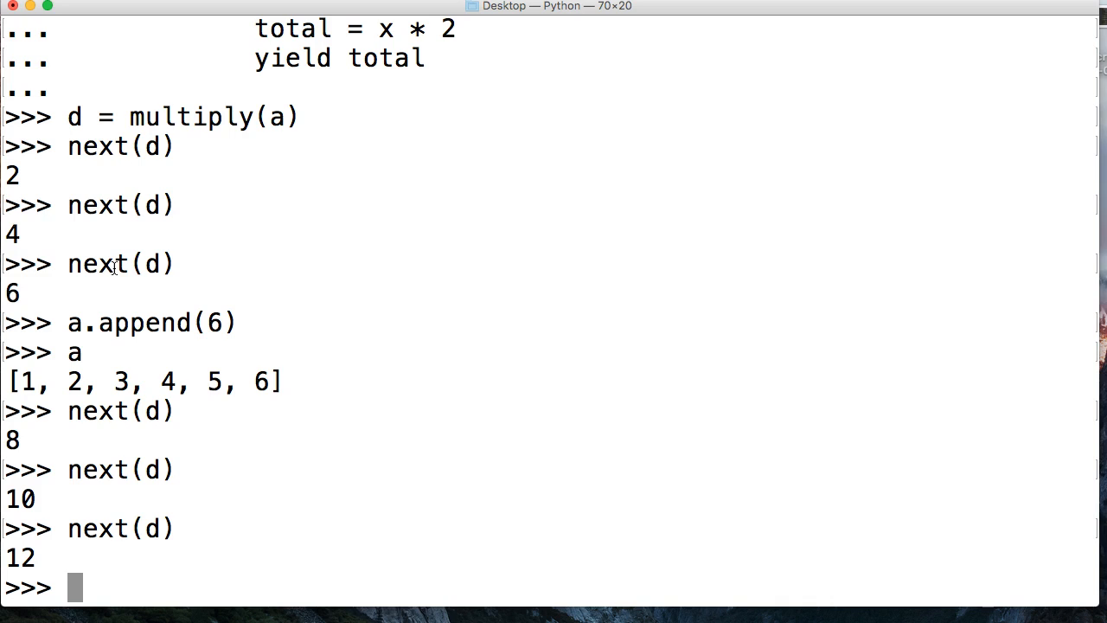
pyautogui.moveTo(207, 204)
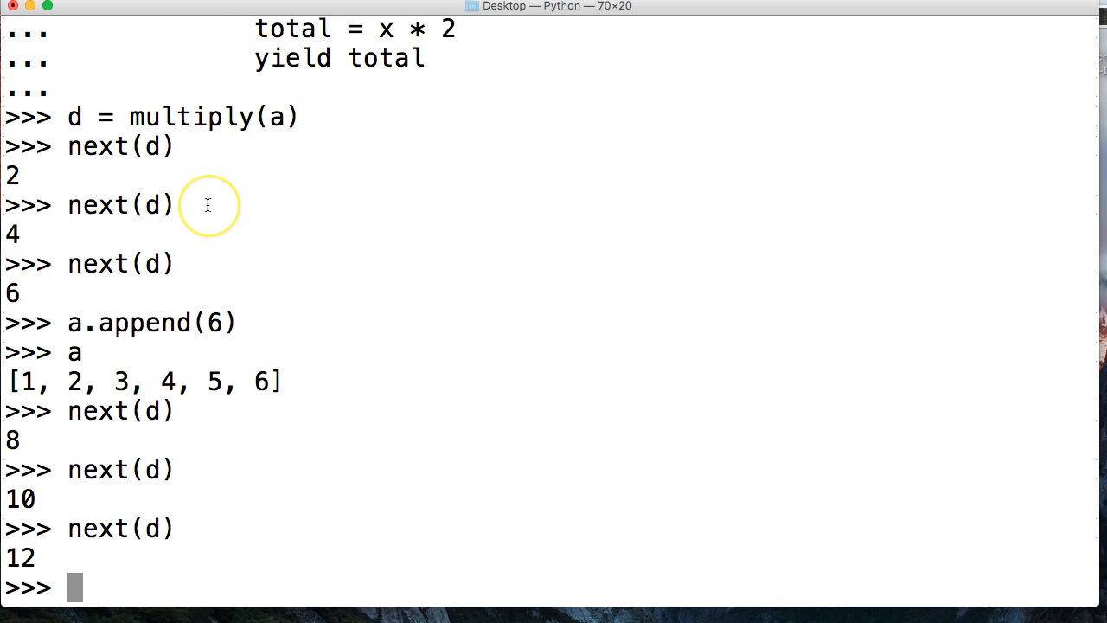
pyautogui.scroll(3)
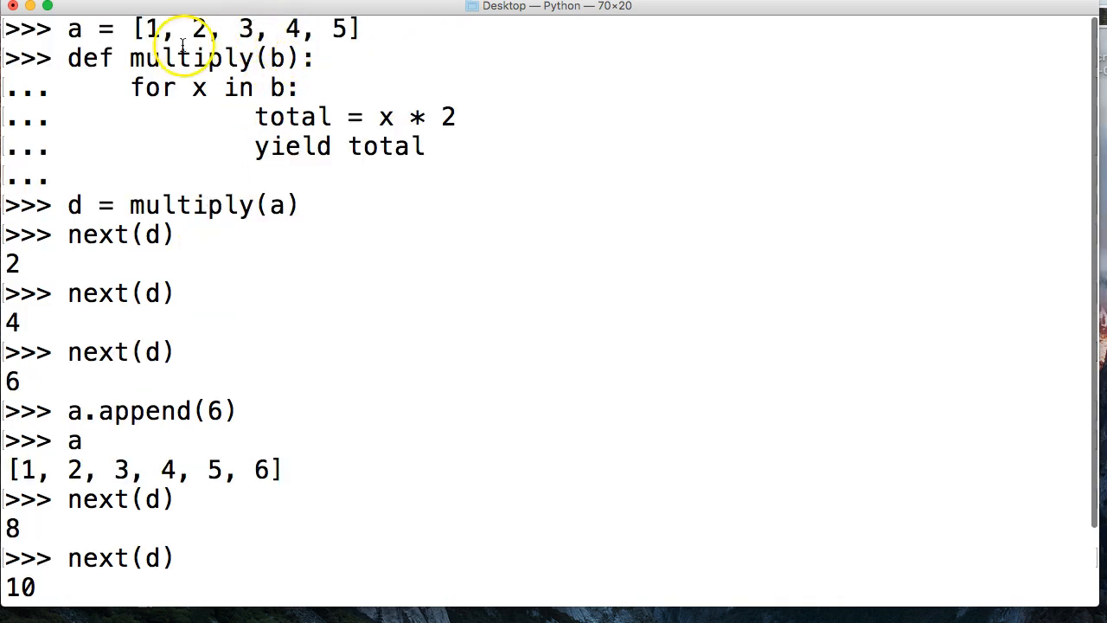
pyautogui.moveTo(159, 173)
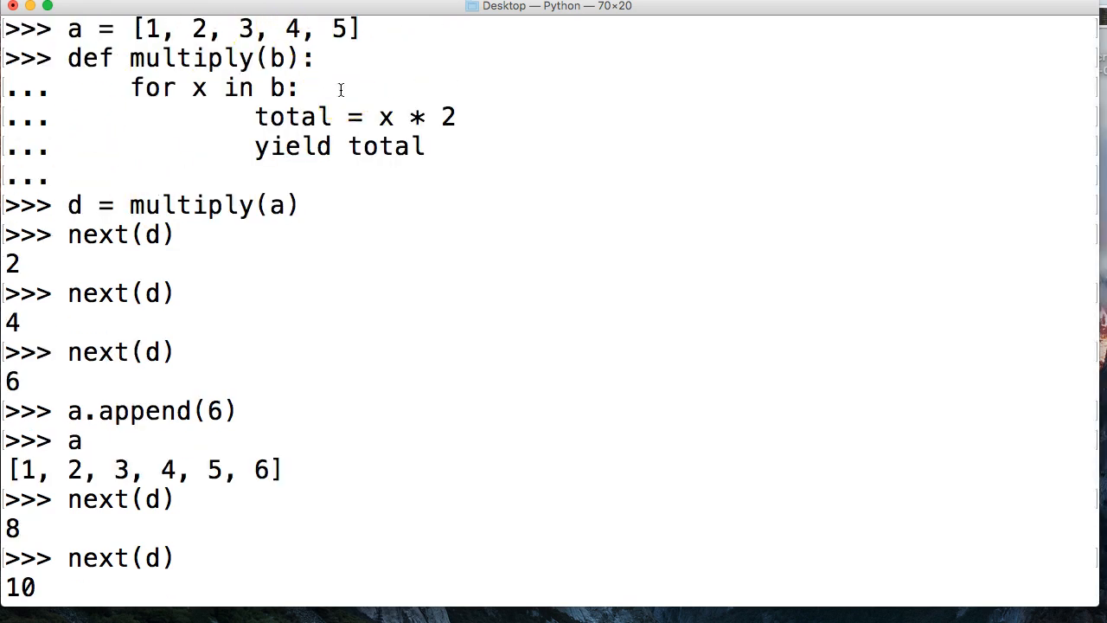
pyautogui.moveTo(206, 90)
pyautogui.write('a =')
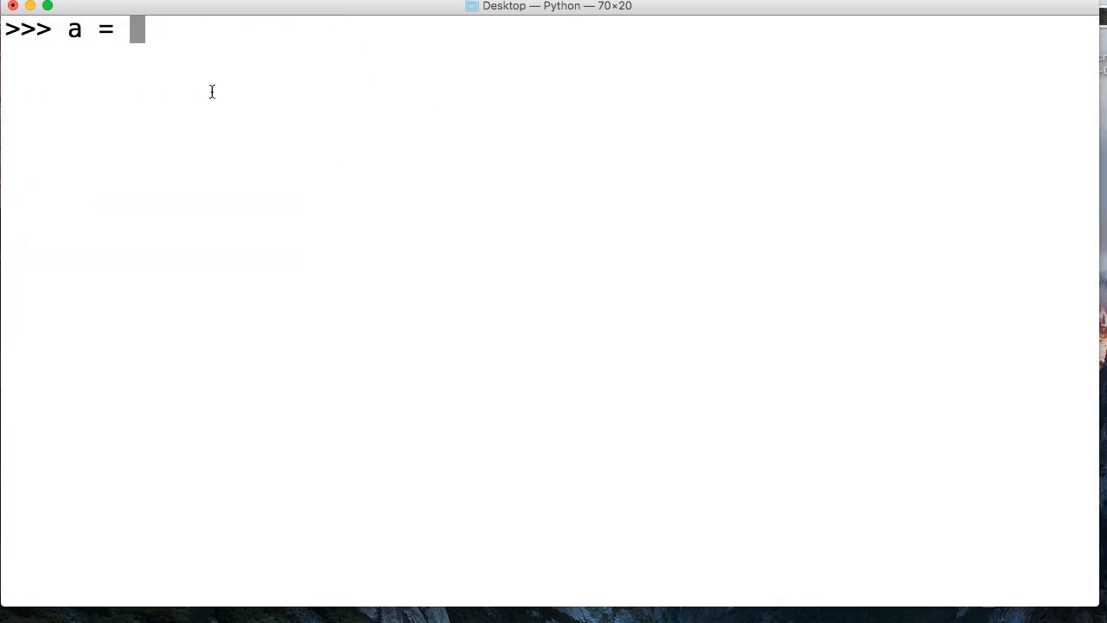
# Step: Recreate the list a = [1, 2, 3, 4, 5] on a cleared screen
pyautogui.write('[1,')
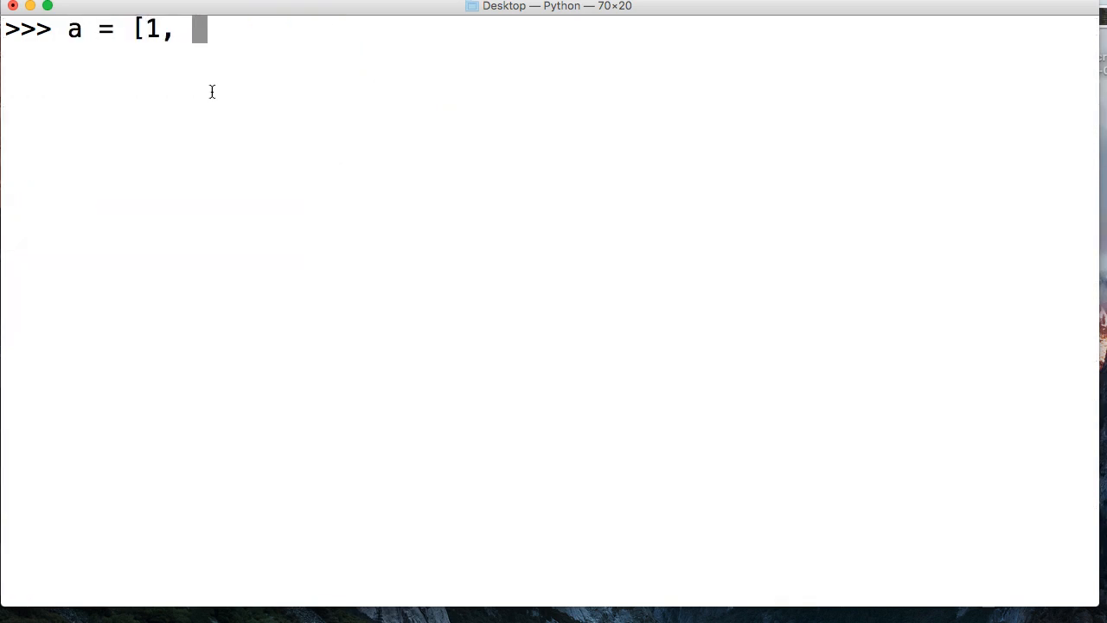
pyautogui.write('2, 3,')
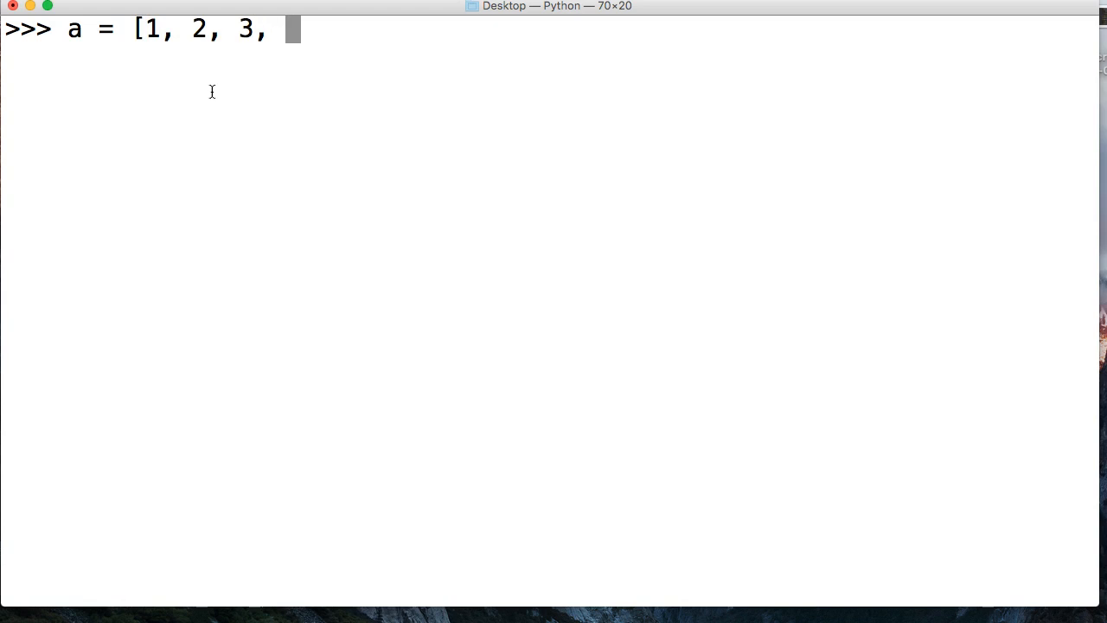
pyautogui.write('4, 5]')
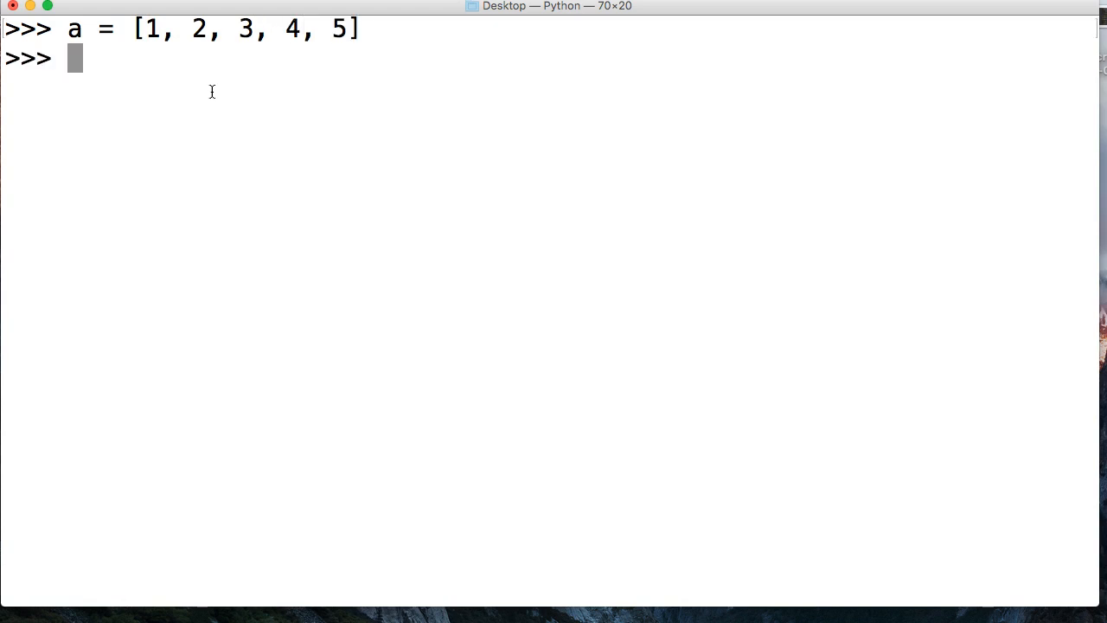
# Step: Define multiply(b) with a for loop calling print(x * 2), discarding a half-typed return
pyautogui.write('def mult')
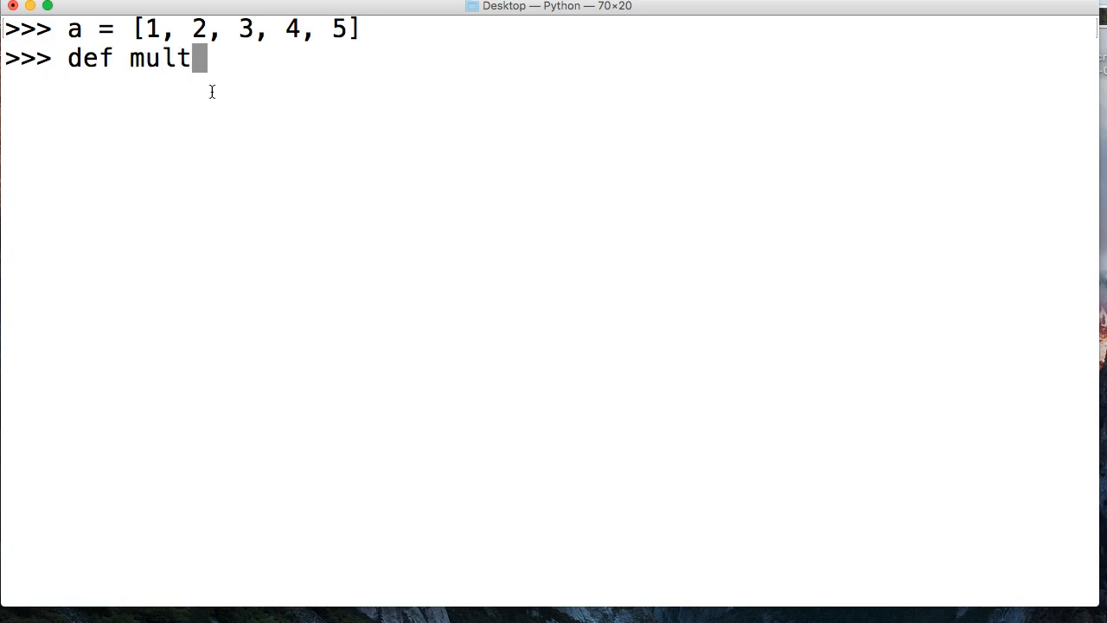
pyautogui.write('iply(')
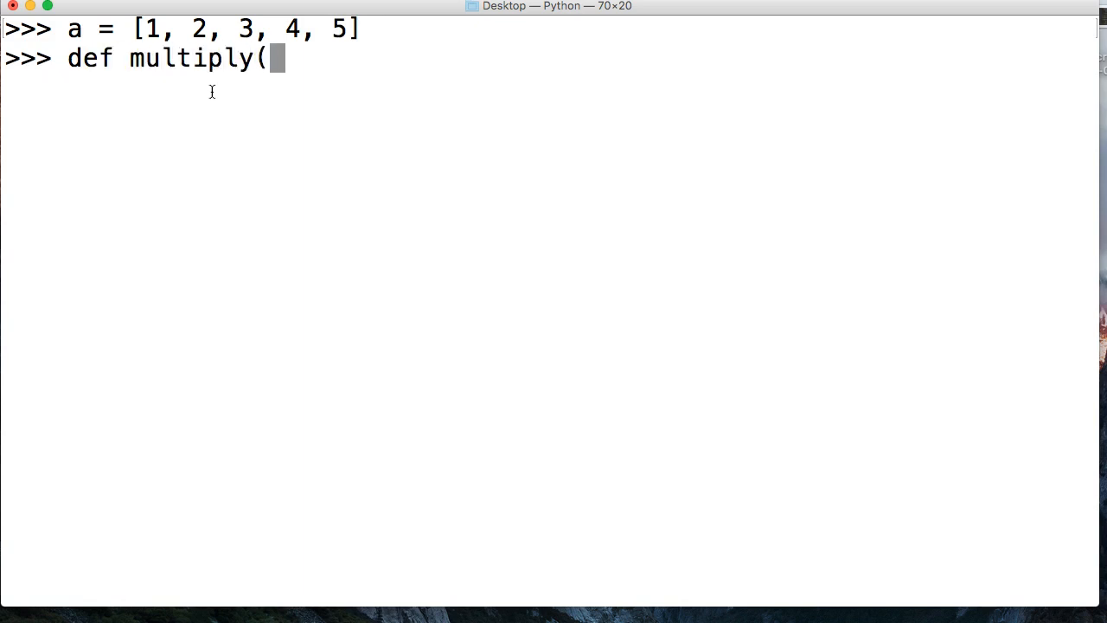
pyautogui.write('b):')
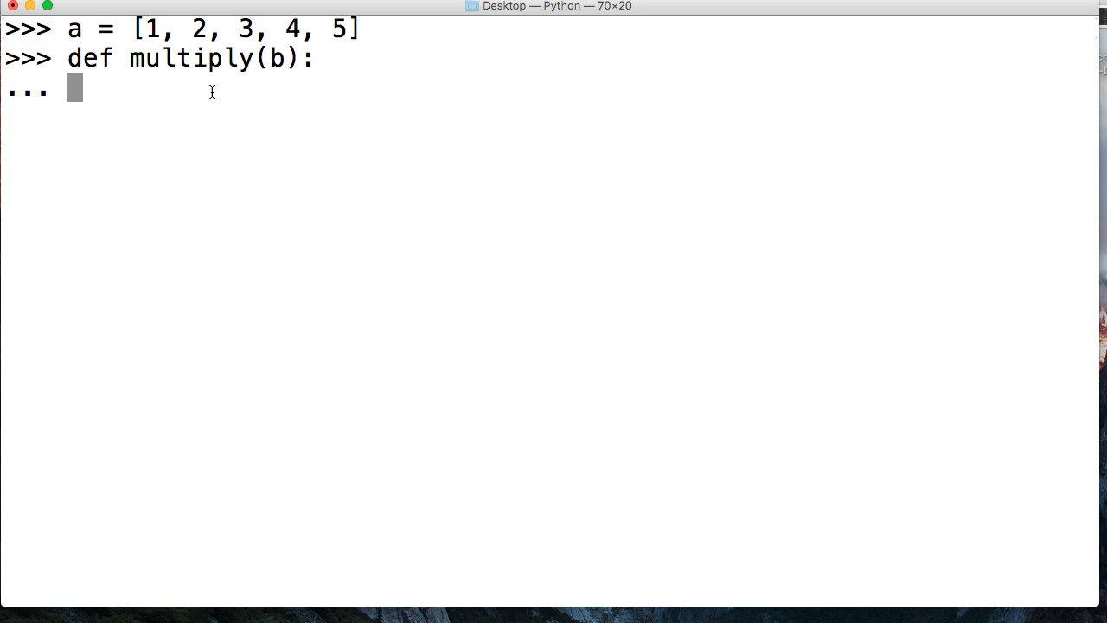
pyautogui.write('for x in b:')
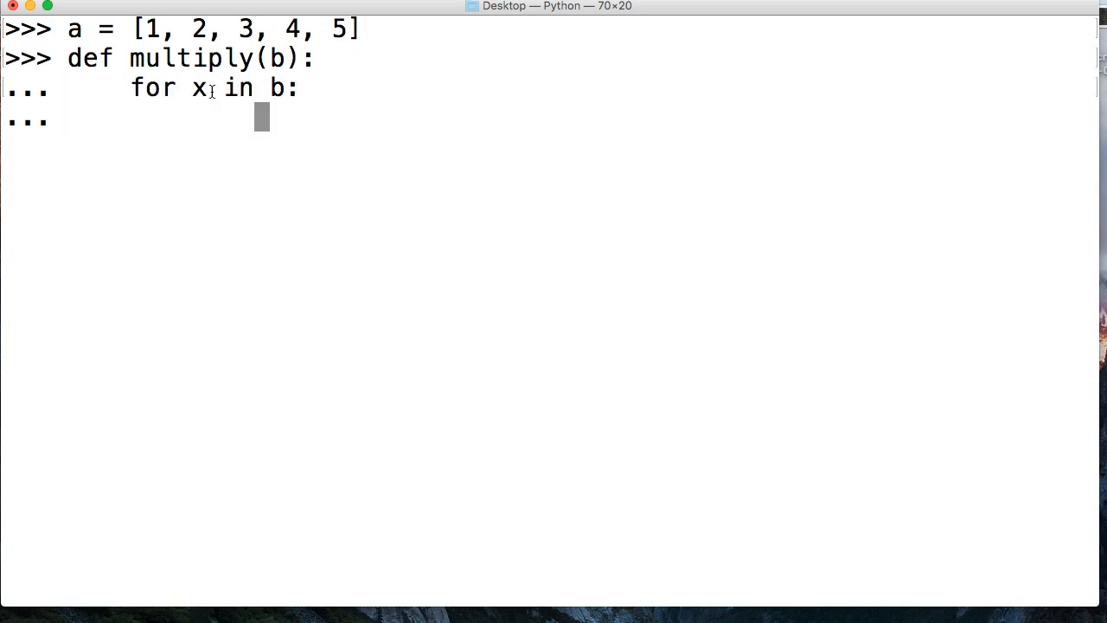
pyautogui.write('ret')
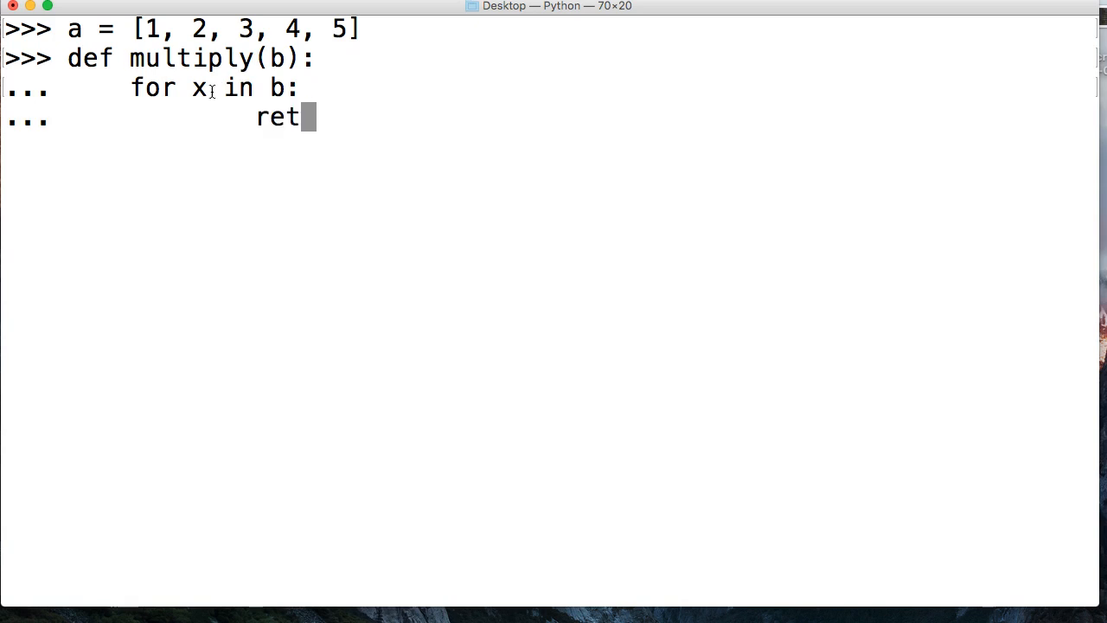
pyautogui.write('urn')
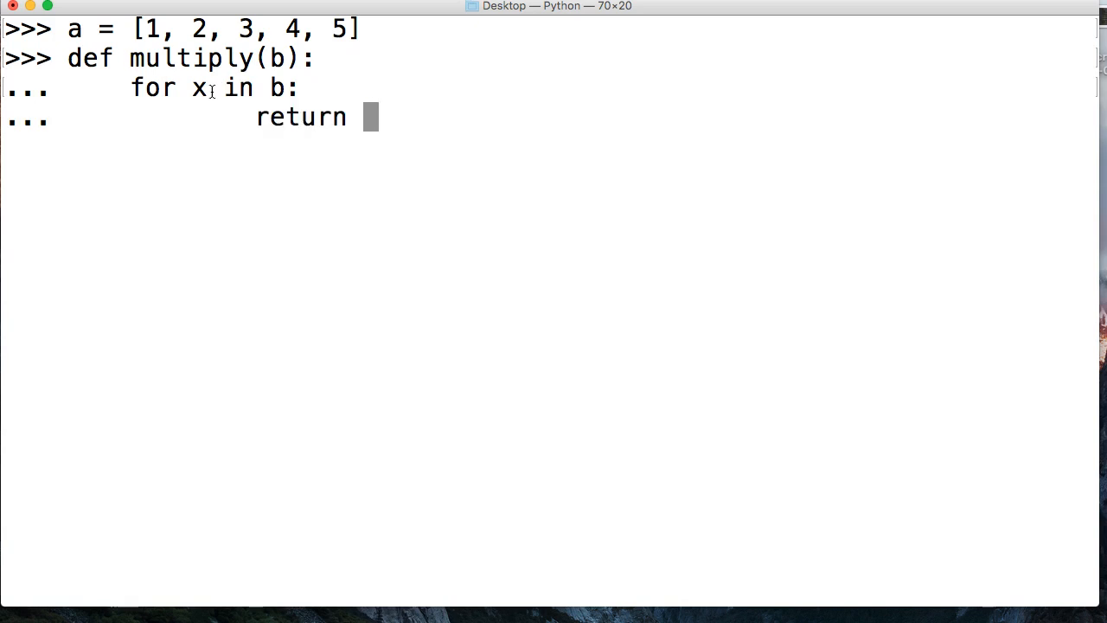
pyautogui.press('Backspace')
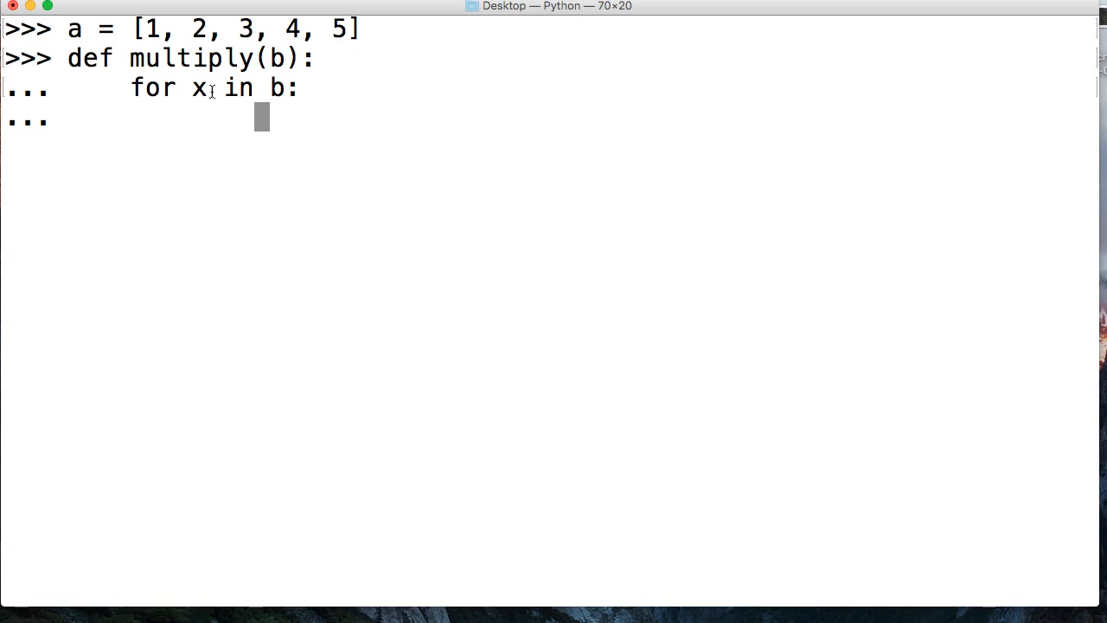
pyautogui.write('print(')
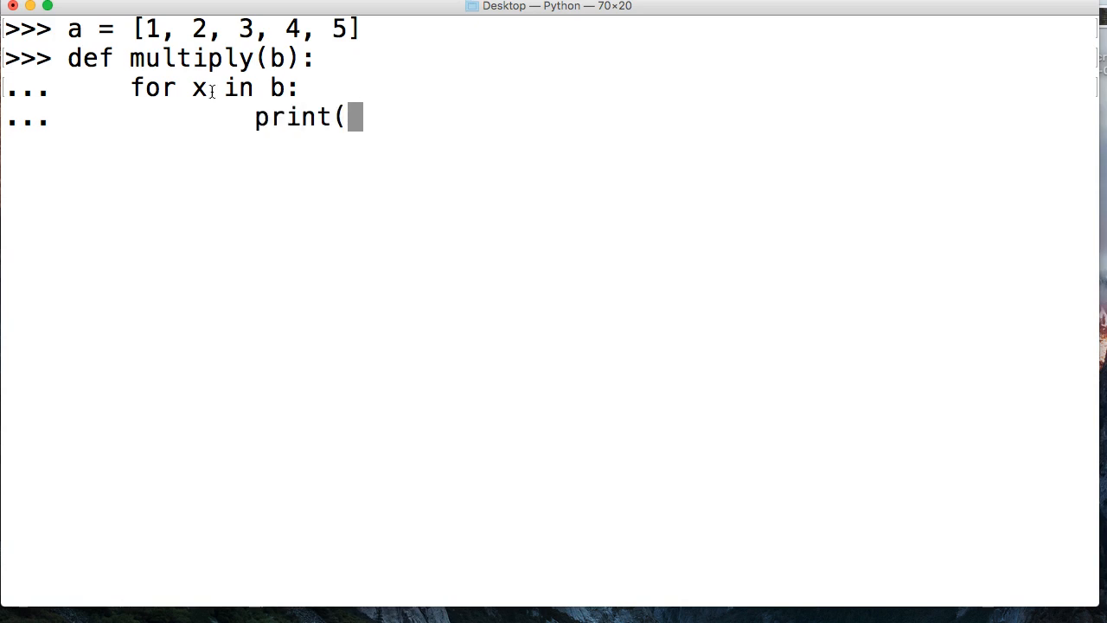
pyautogui.write('x * 2')
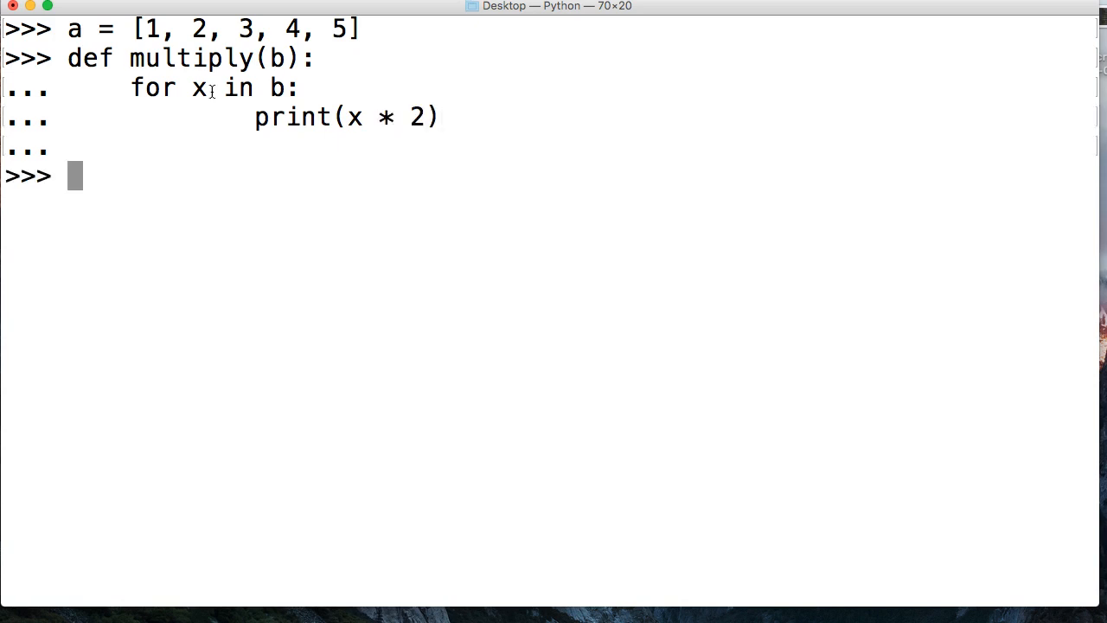
pyautogui.write('m')
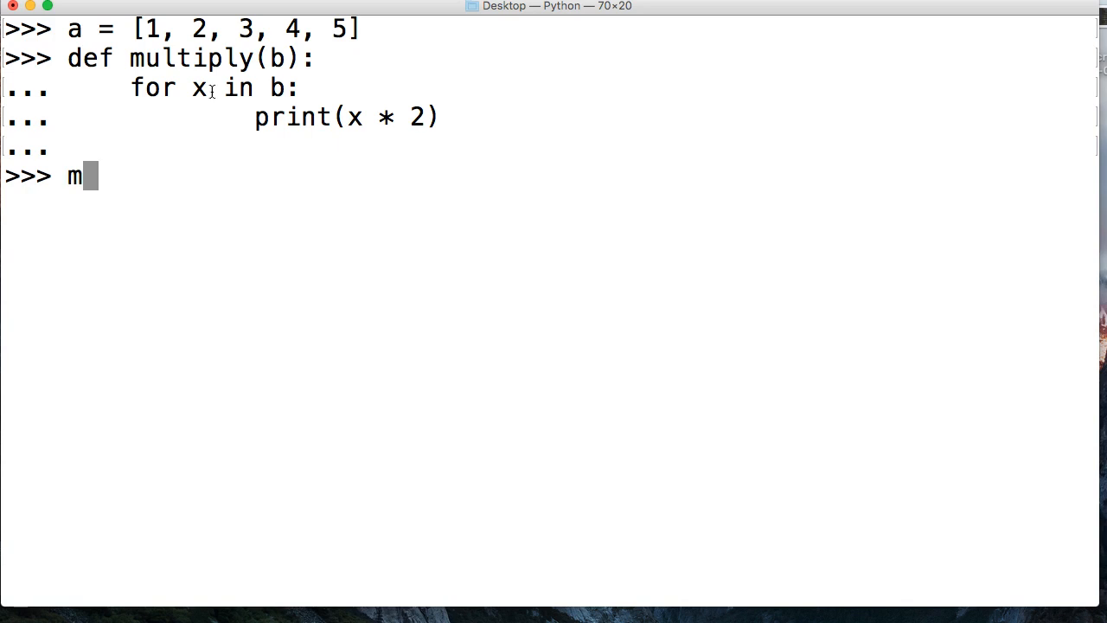
pyautogui.write('ul')
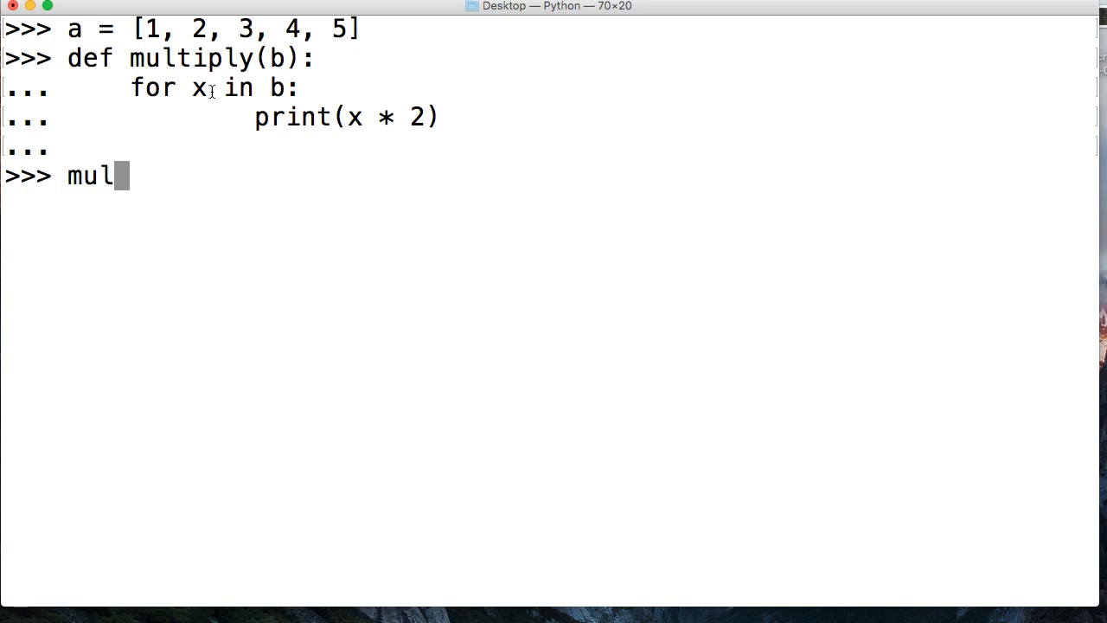
pyautogui.write('tiply(')
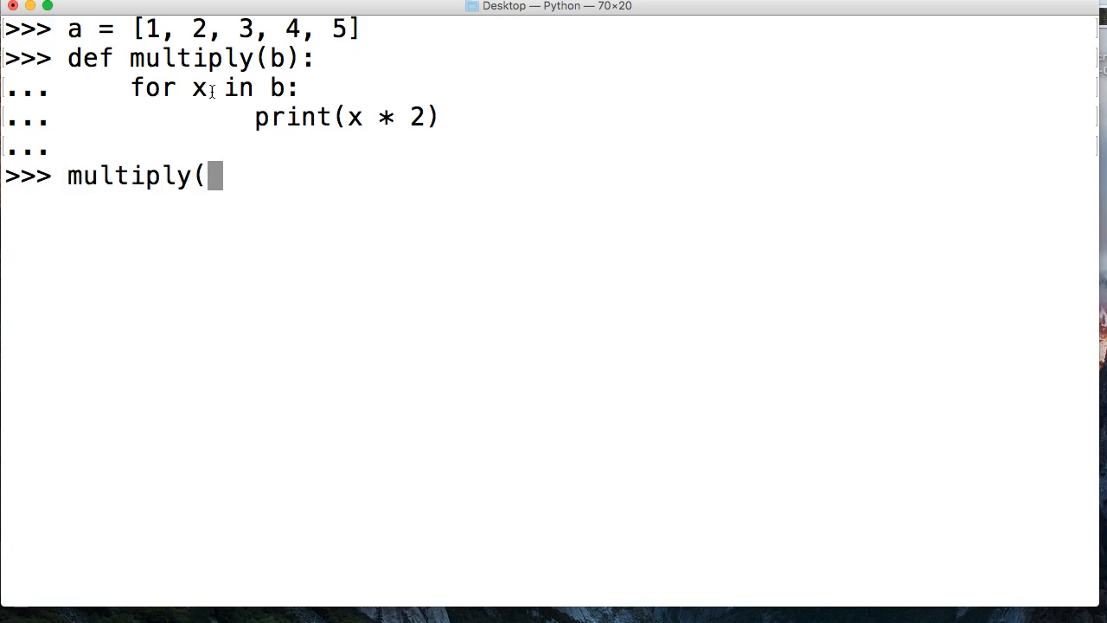
pyautogui.press('Return')
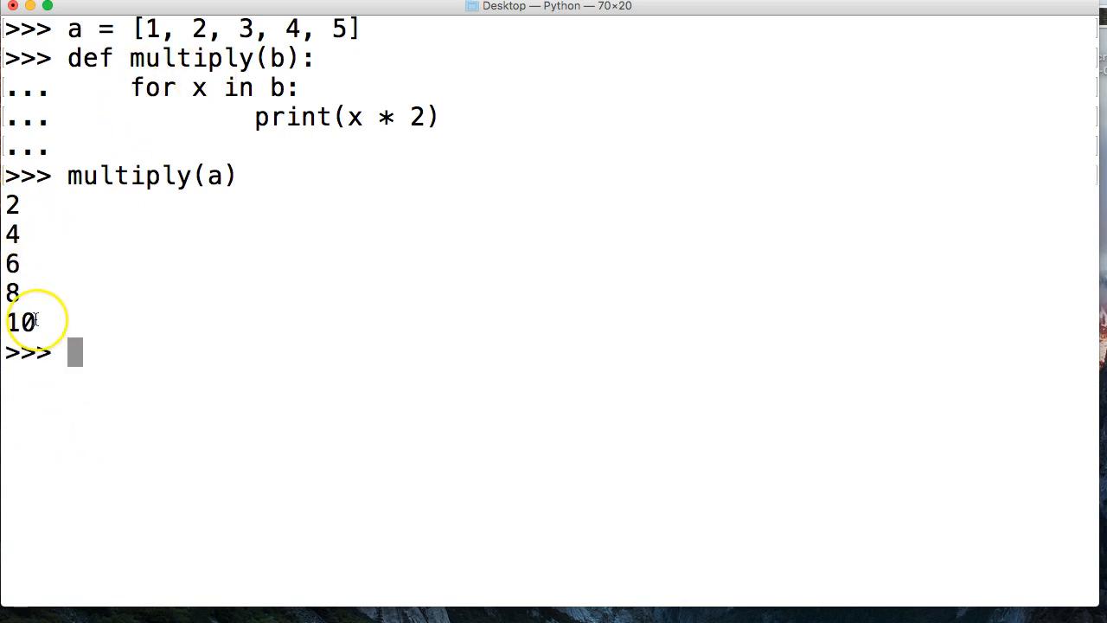
pyautogui.moveTo(405, 90)
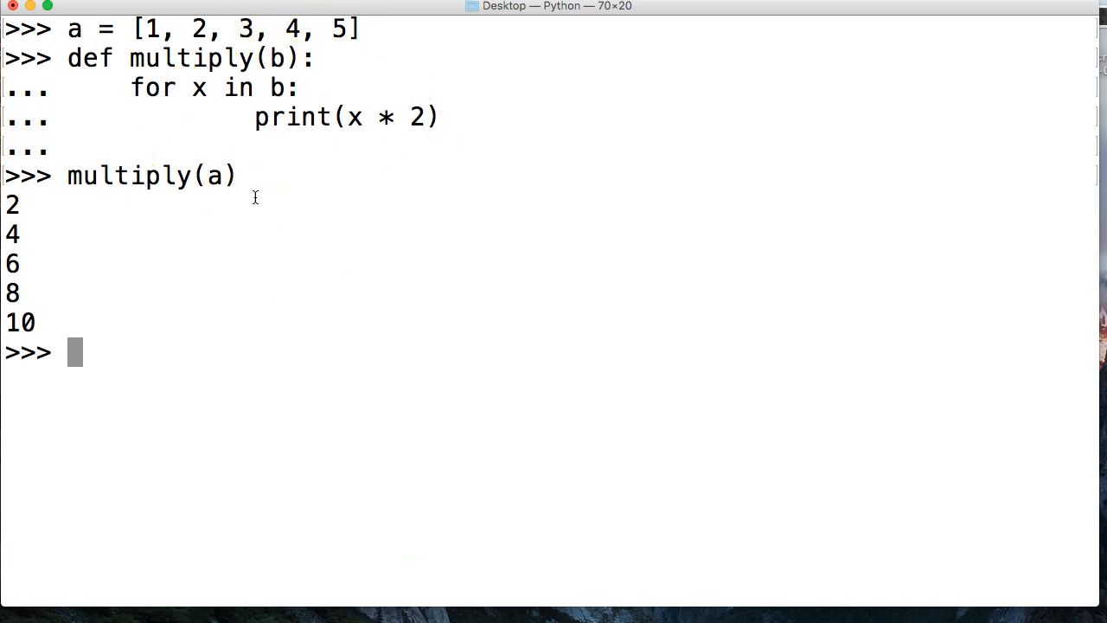
pyautogui.moveTo(332, 103)
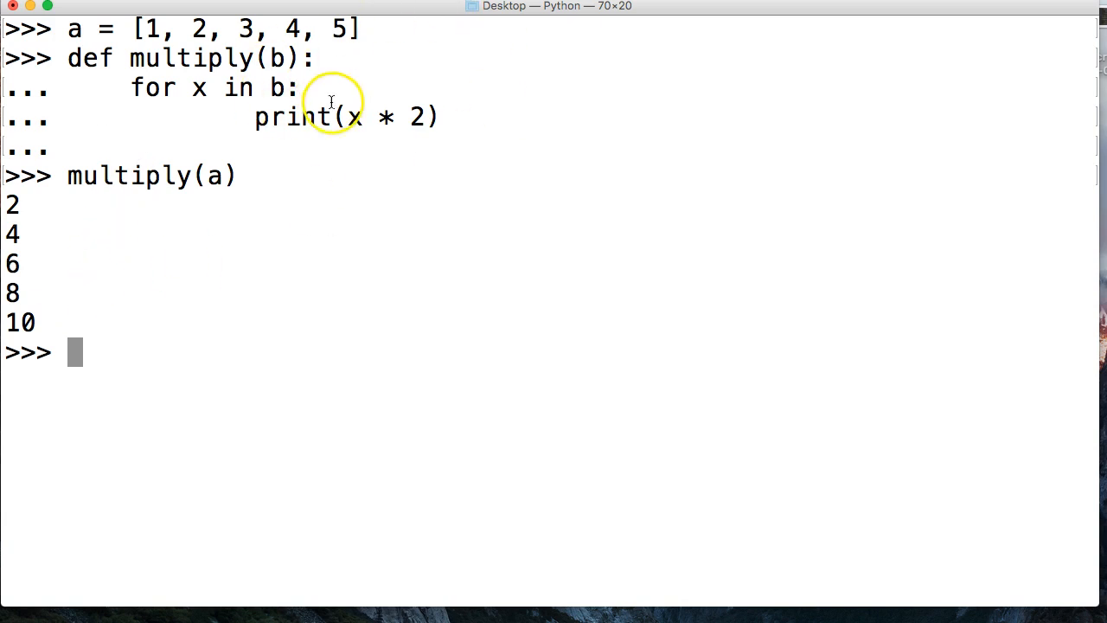
pyautogui.moveTo(360, 50)
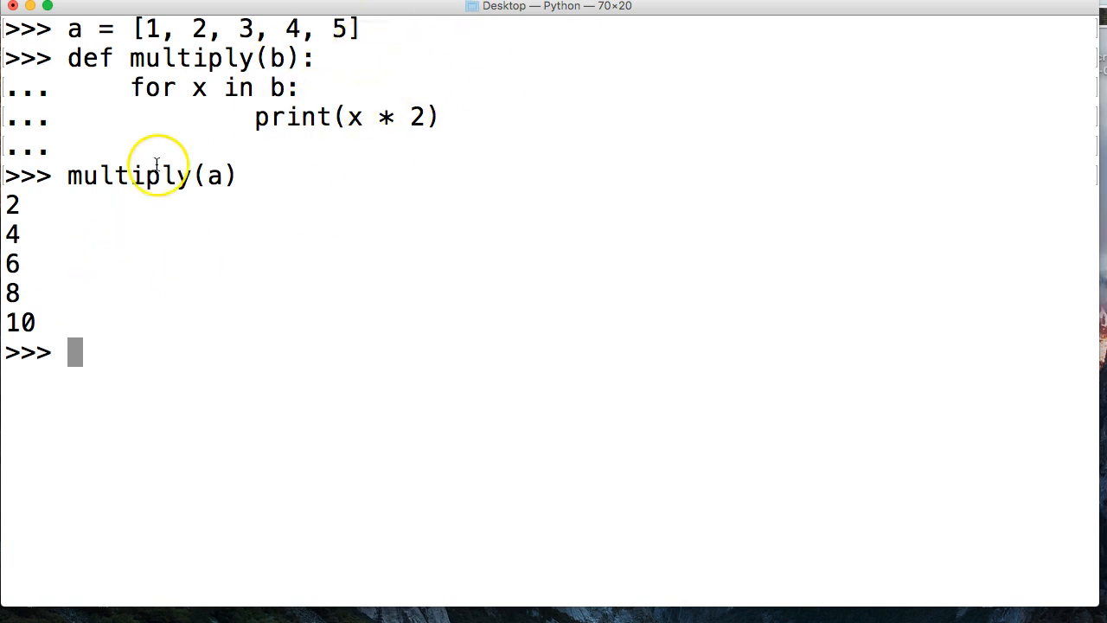
pyautogui.moveTo(194, 99)
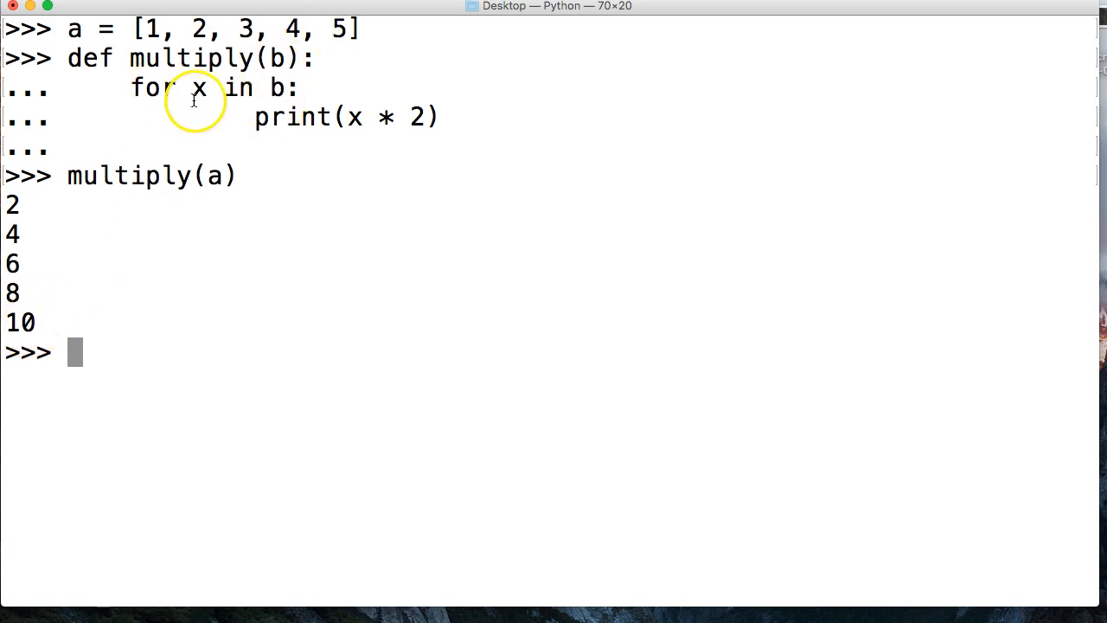
pyautogui.moveTo(59, 409)
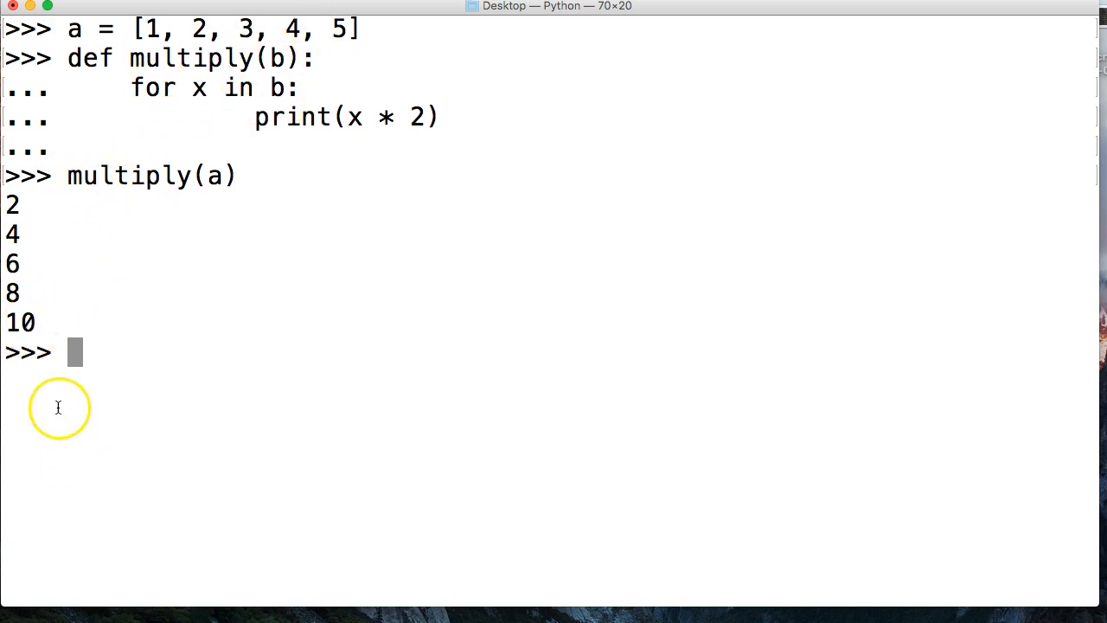
pyautogui.moveTo(95, 308)
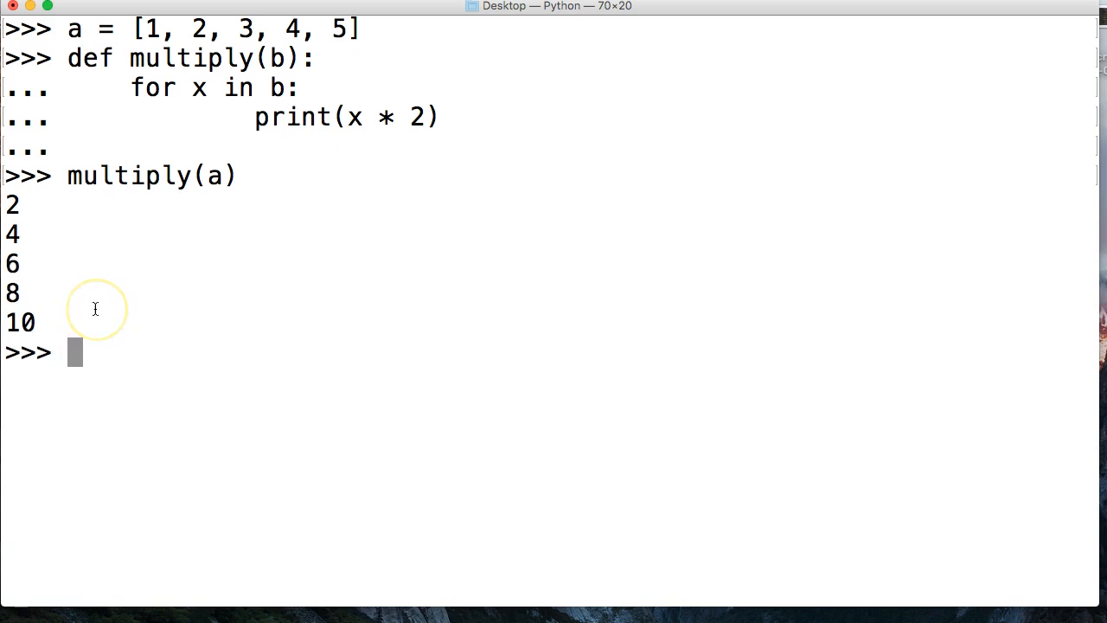
# Step: Run a.append(6) so list a becomes [1, 2, 3, 4, 5, 6]
pyautogui.write('a.appe')
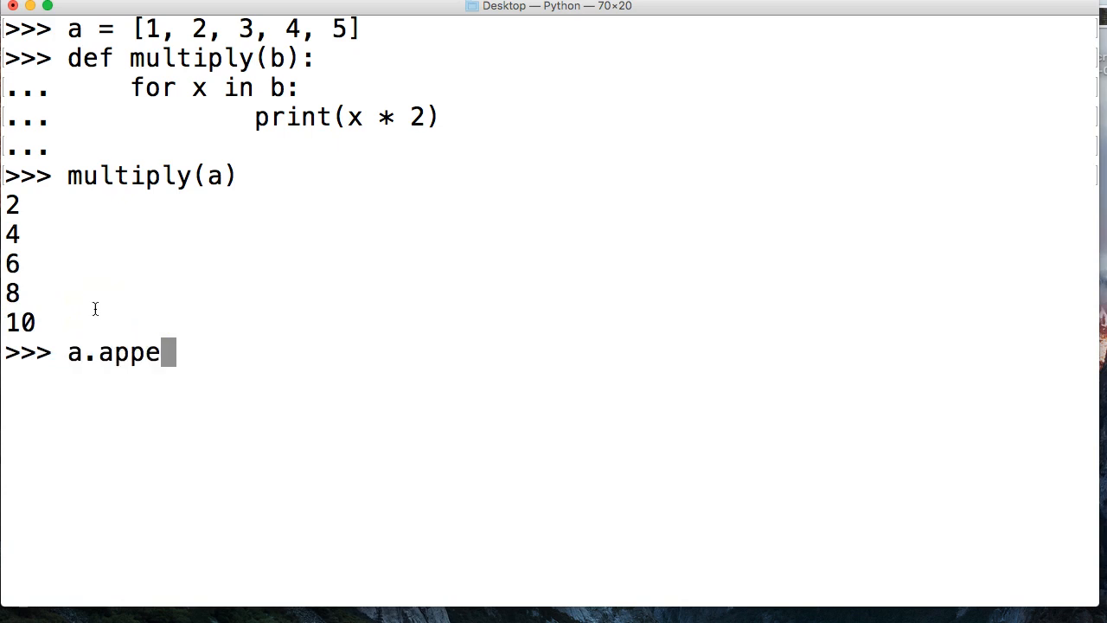
pyautogui.write('nd(6')
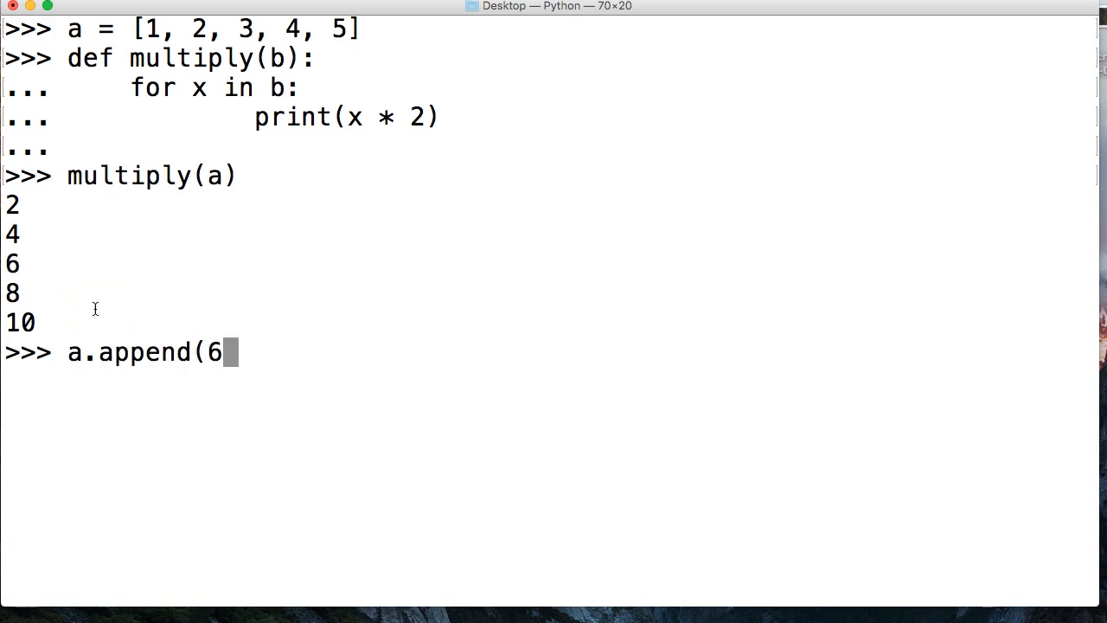
pyautogui.press('Return')
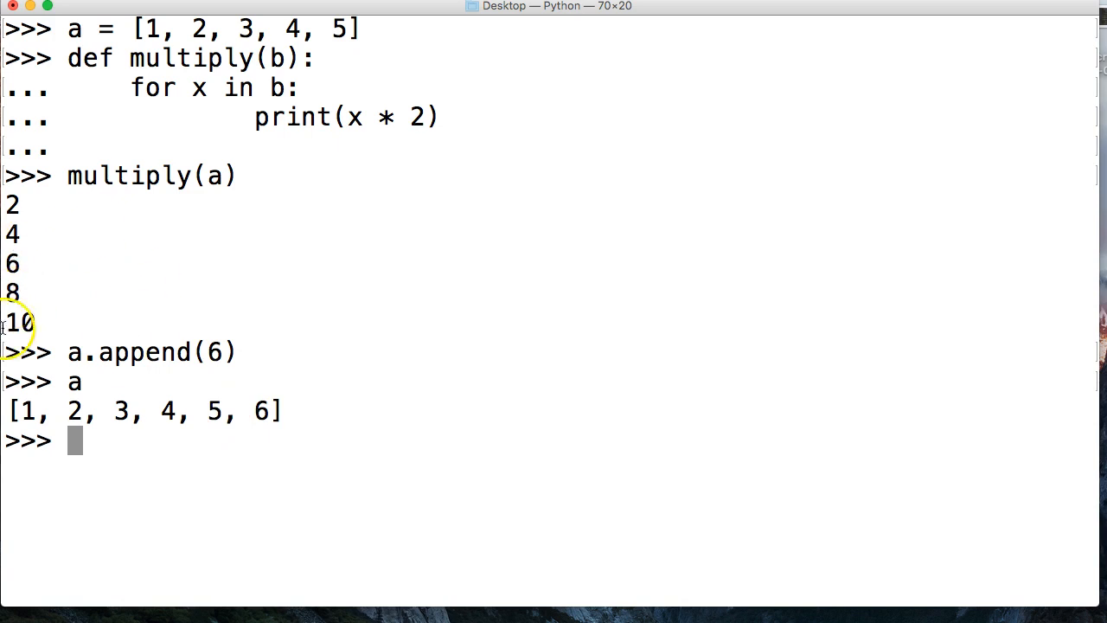
pyautogui.moveTo(70, 315)
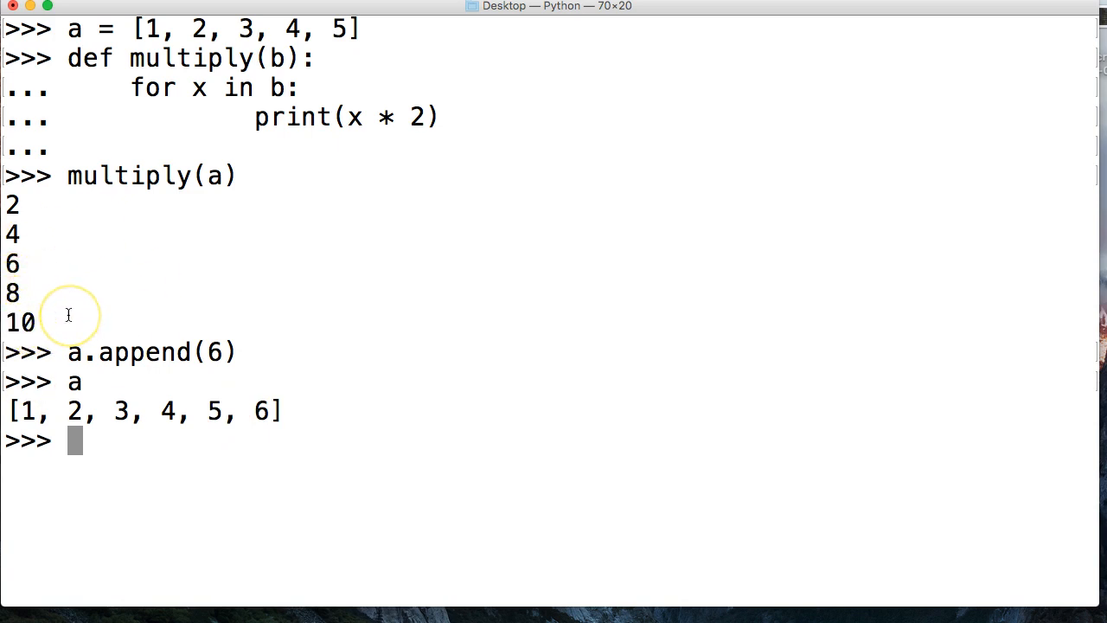
pyautogui.moveTo(69, 315)
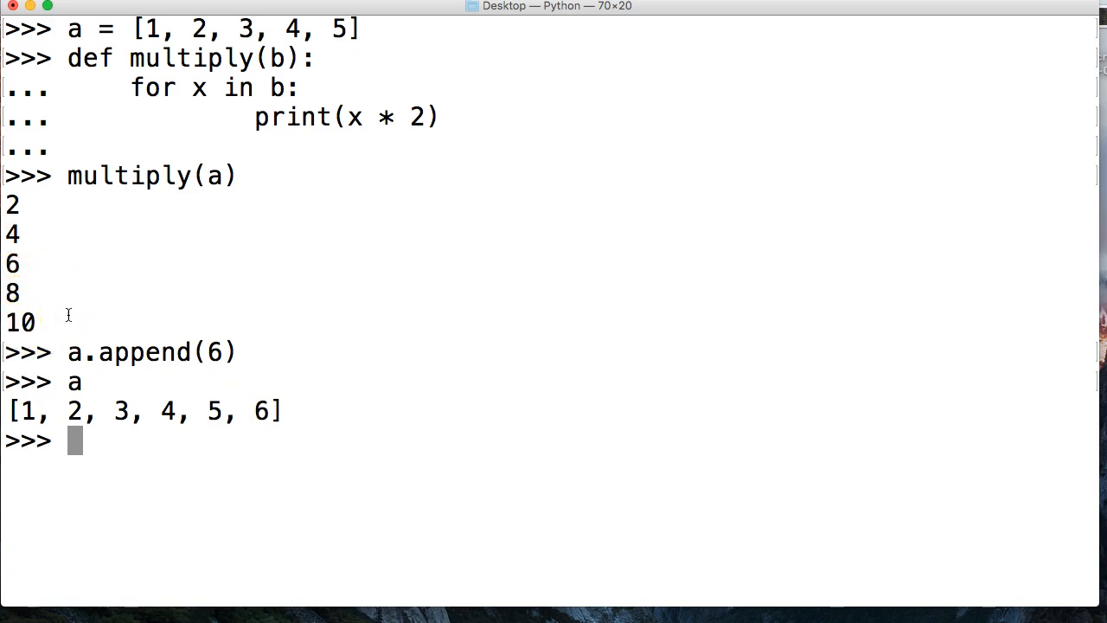
# Step: Define generator multi(b) that yields x * 2 for each x in b, dropping a half-written total
pyautogui.write('def')
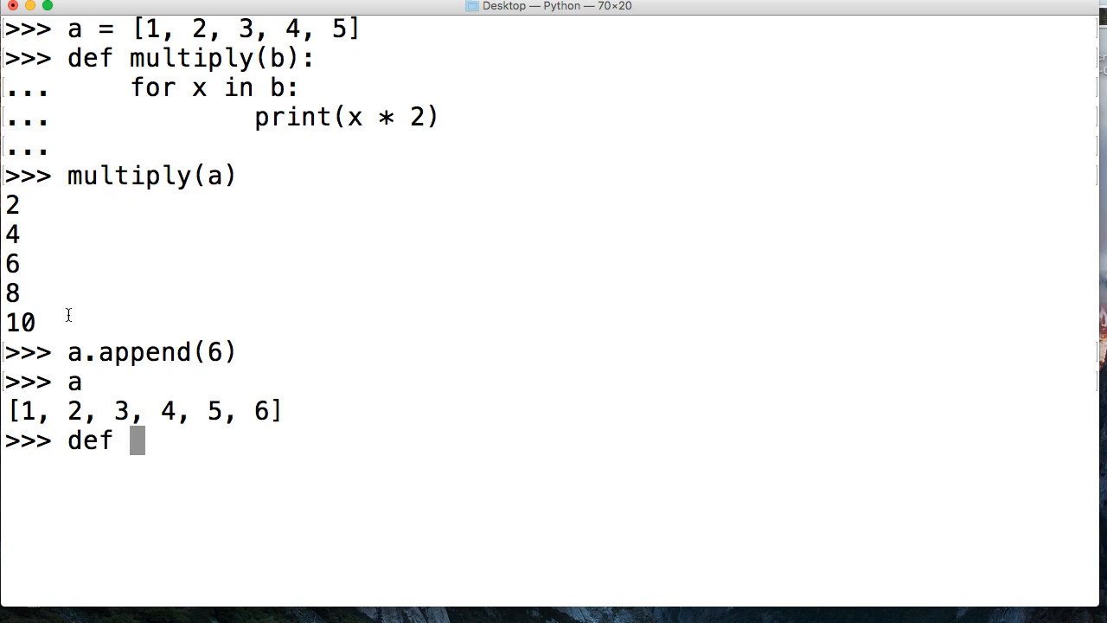
pyautogui.write('multi')
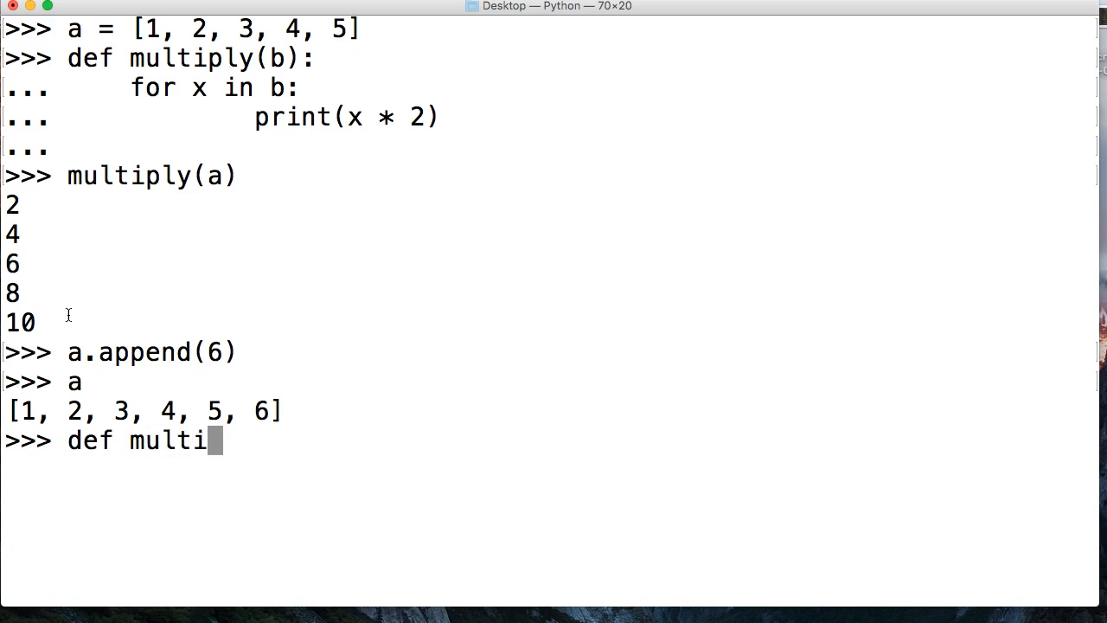
pyautogui.write('(b)')
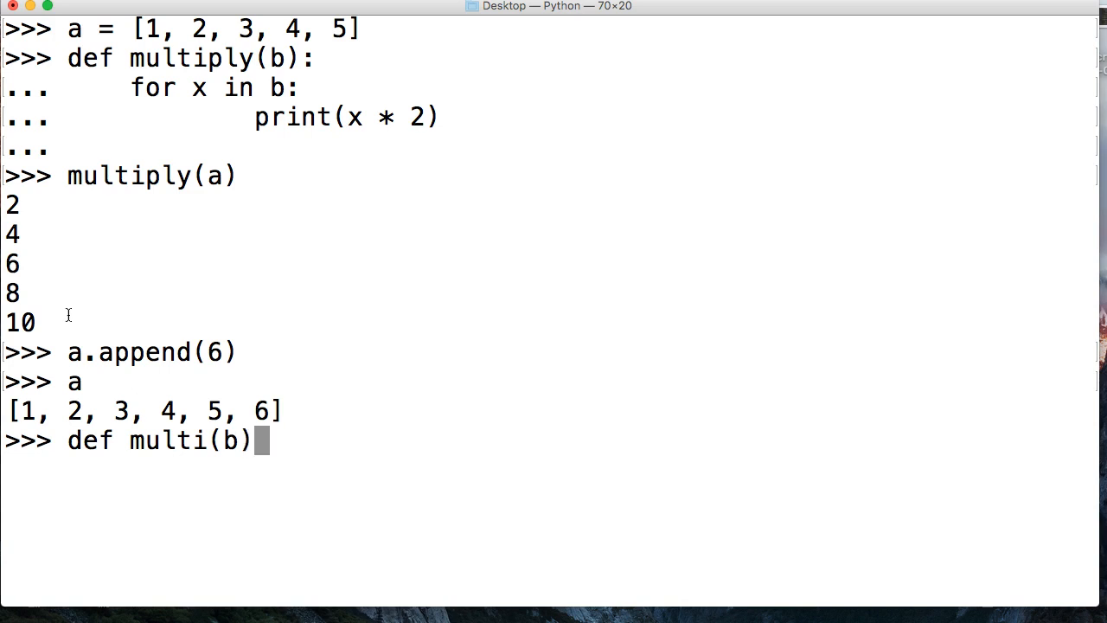
pyautogui.write(':')
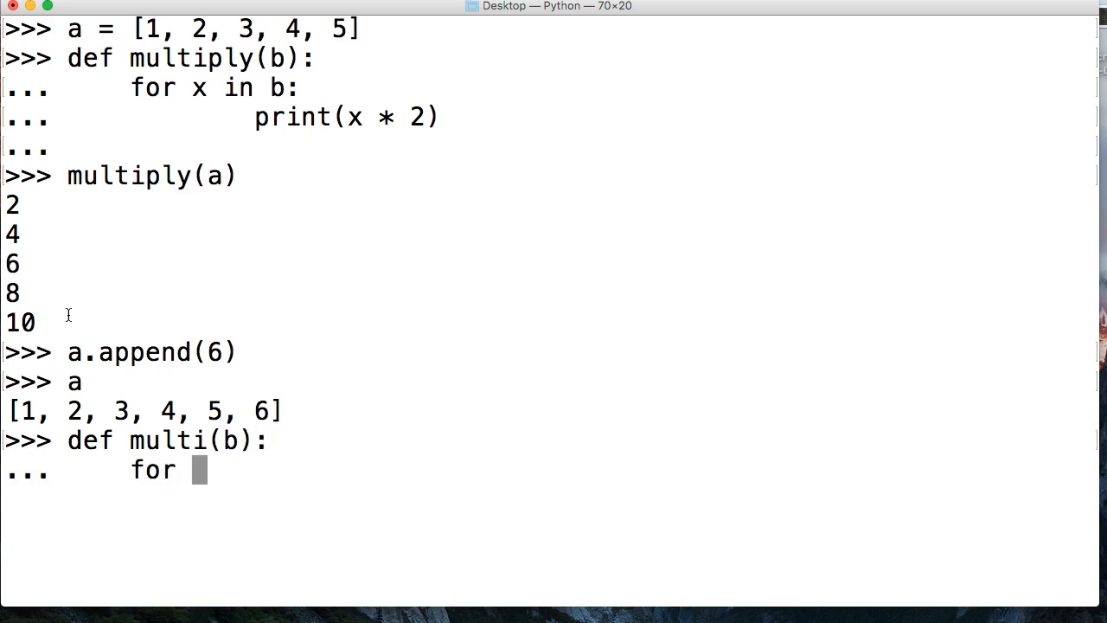
pyautogui.write('x in b:')
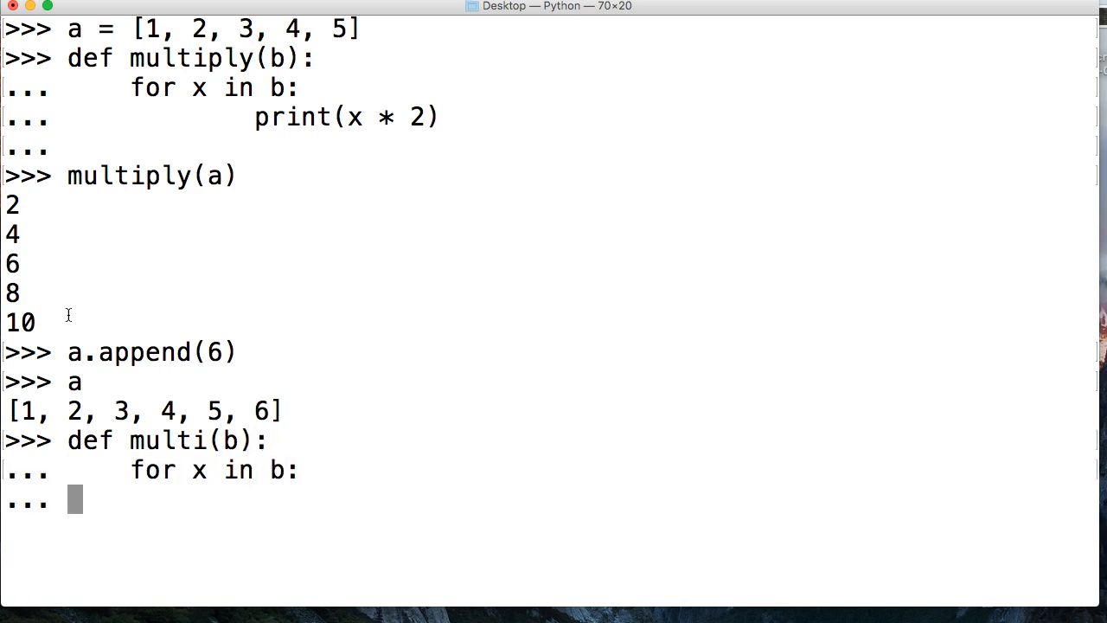
pyautogui.write('total')
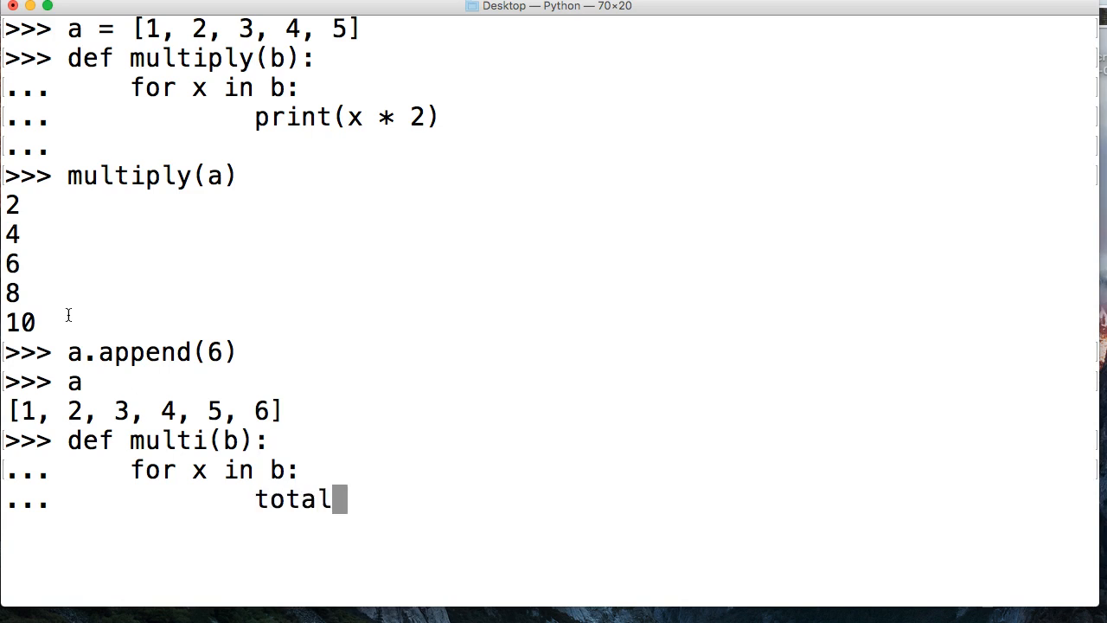
pyautogui.write('=')
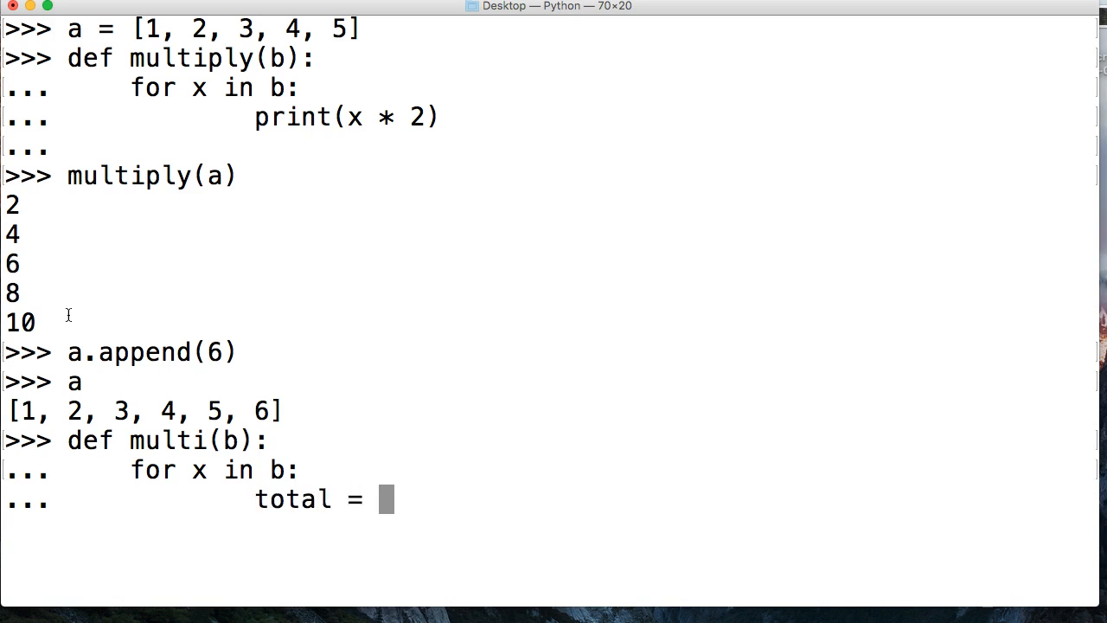
pyautogui.press('Backspace')
pyautogui.write('y')
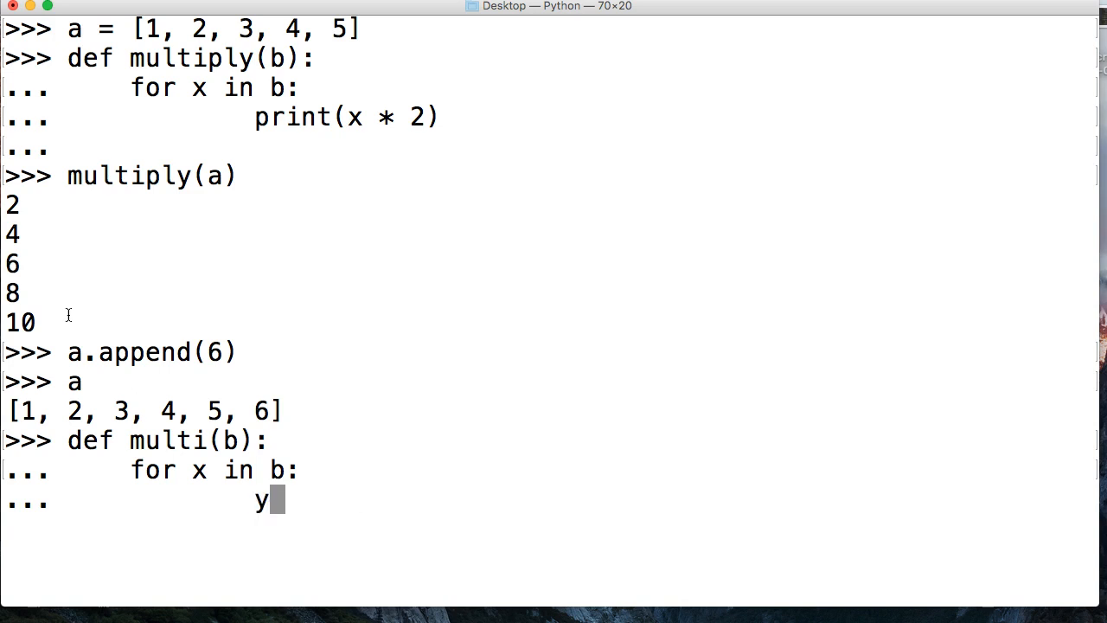
pyautogui.write('ield x * 2')
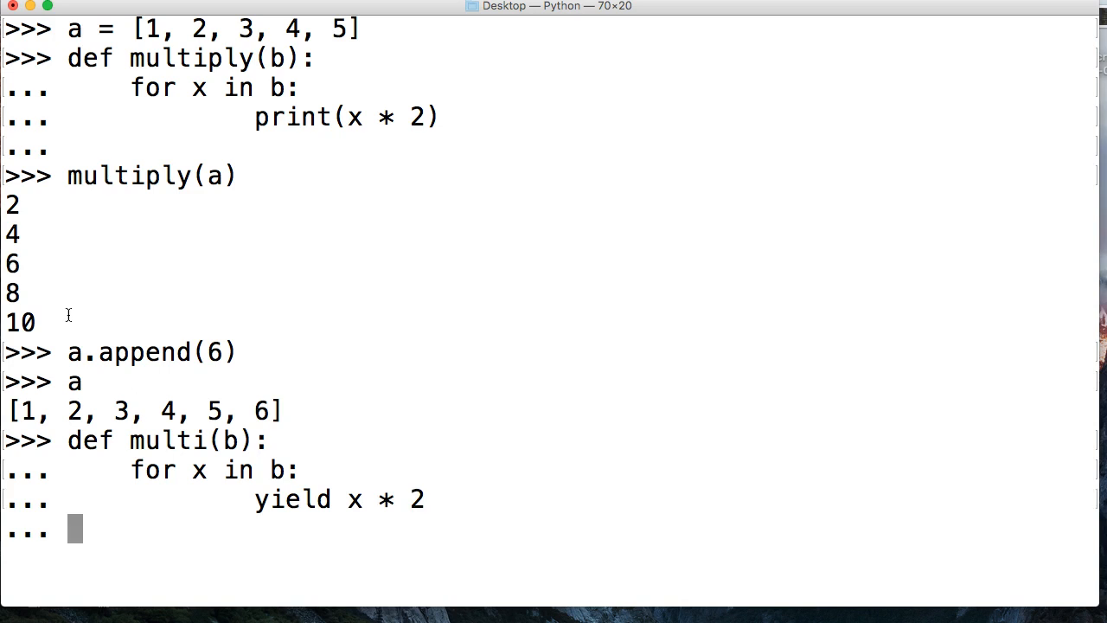
pyautogui.press('Return')
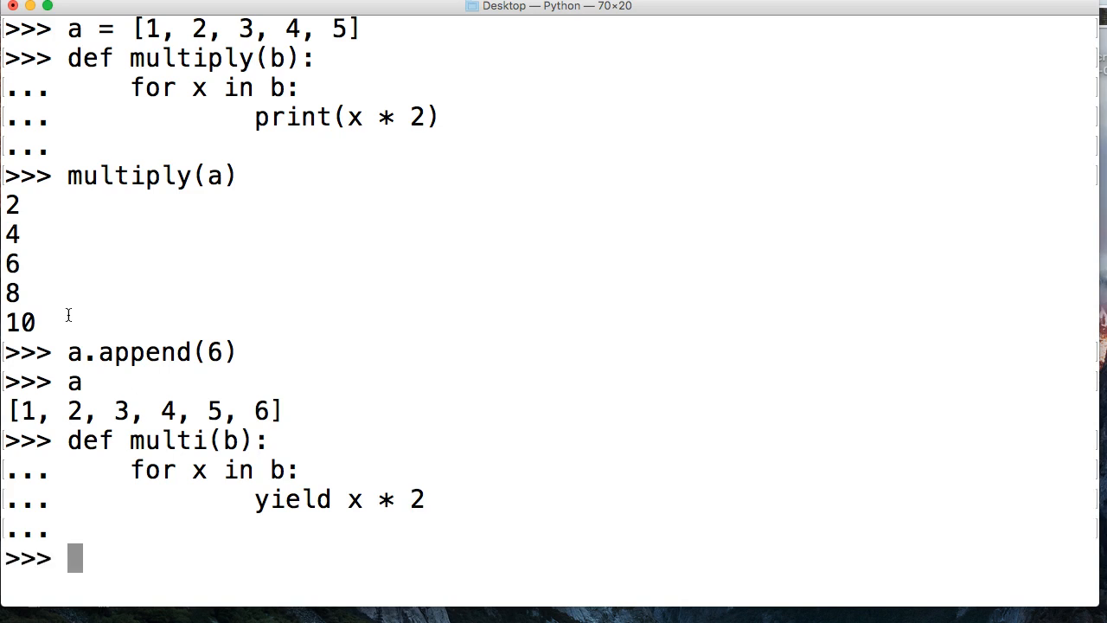
# Step: Create generator d = multi(a) from list a
pyautogui.write('d = mul')
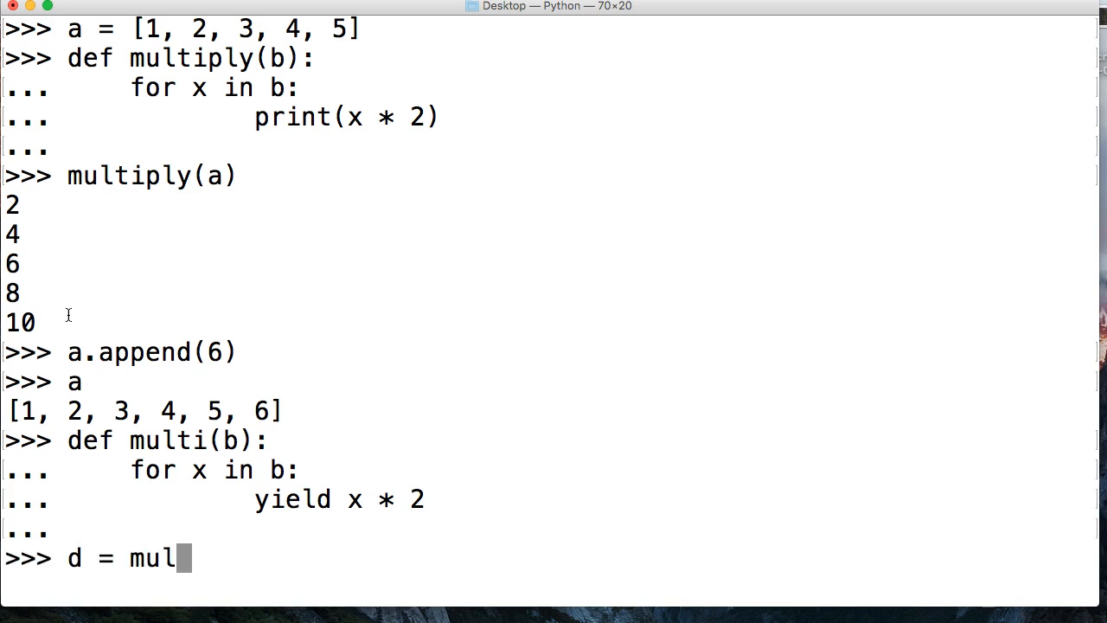
pyautogui.write('ti(a)')
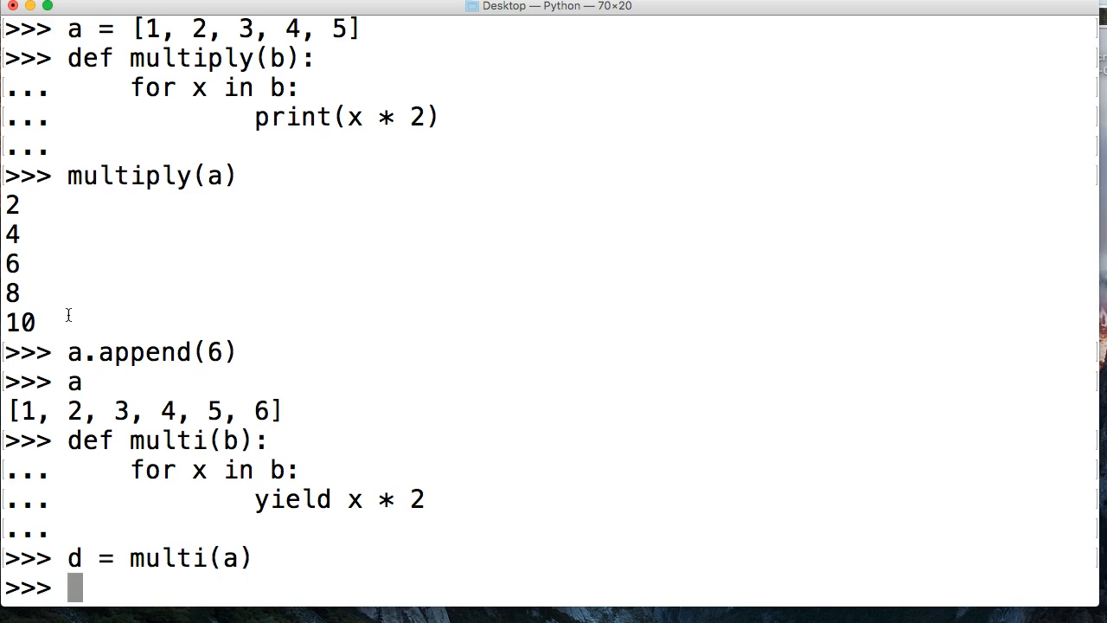
# Step: Call next(d) to draw the doubled values 2 through 10 from the generator
pyautogui.write('next(d')
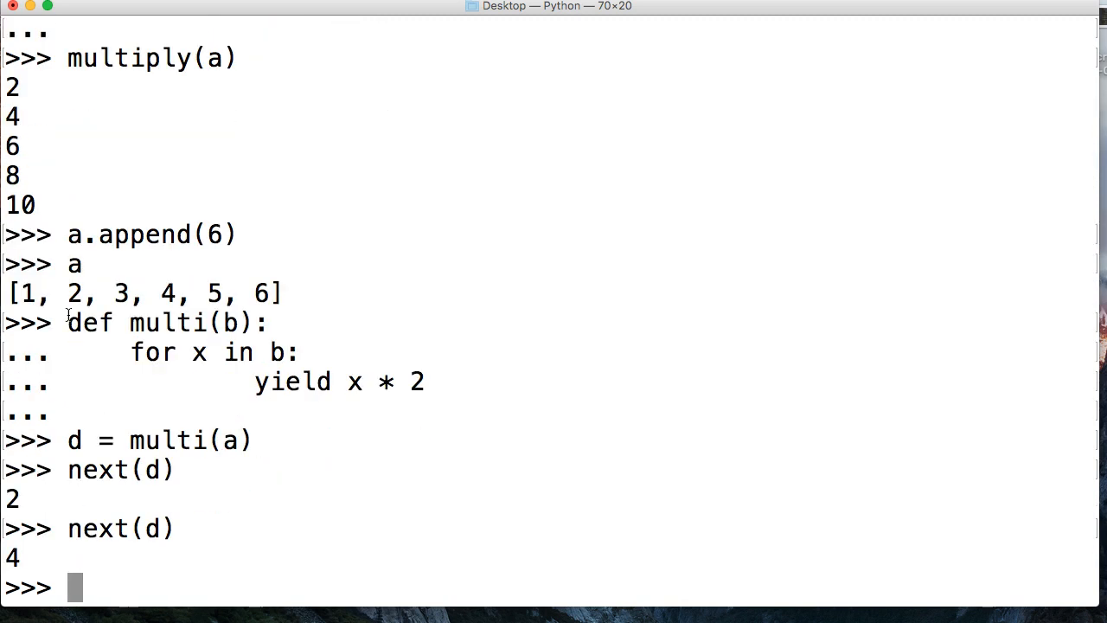
pyautogui.write('next(d)')
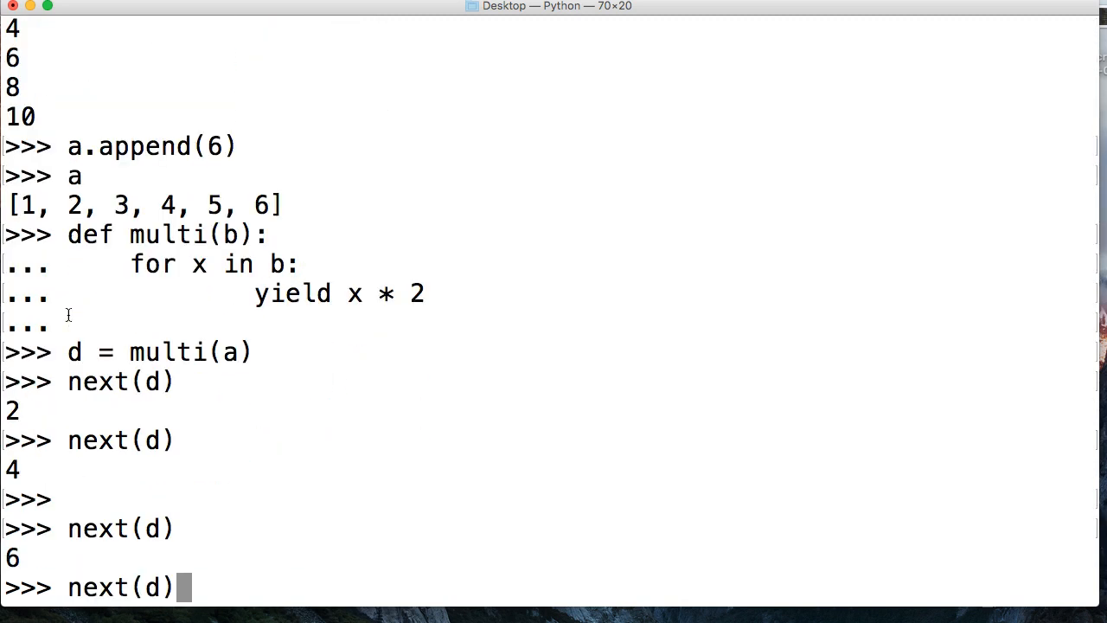
pyautogui.press('Return')
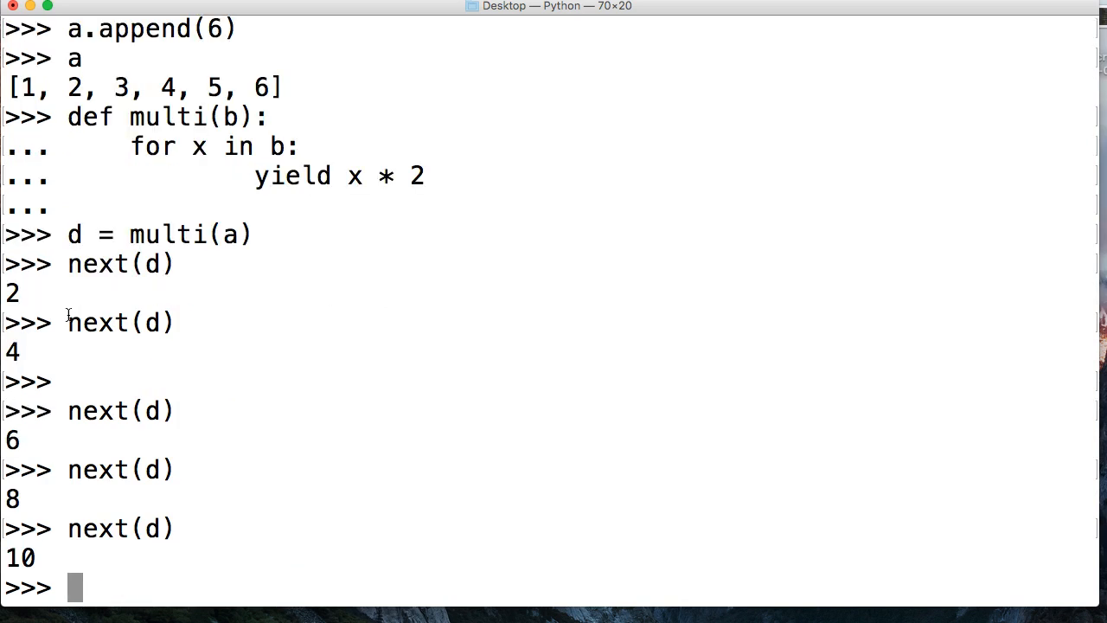
# Step: Run a.append(6) and call next(d) again to continue past the appended item
pyautogui.write('a.app')
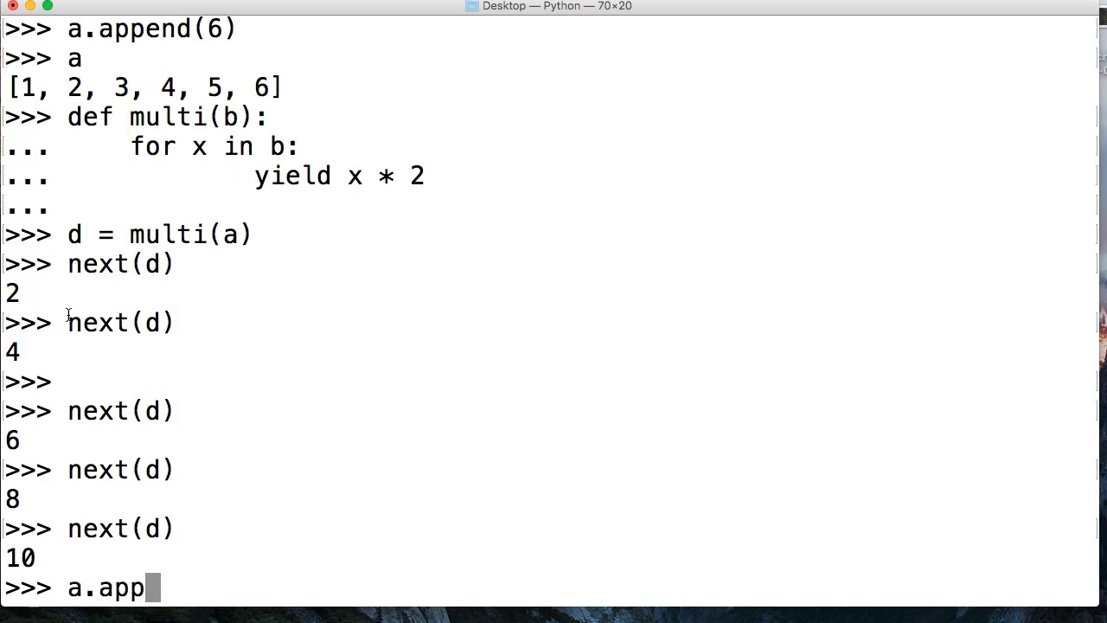
pyautogui.write('end(6')
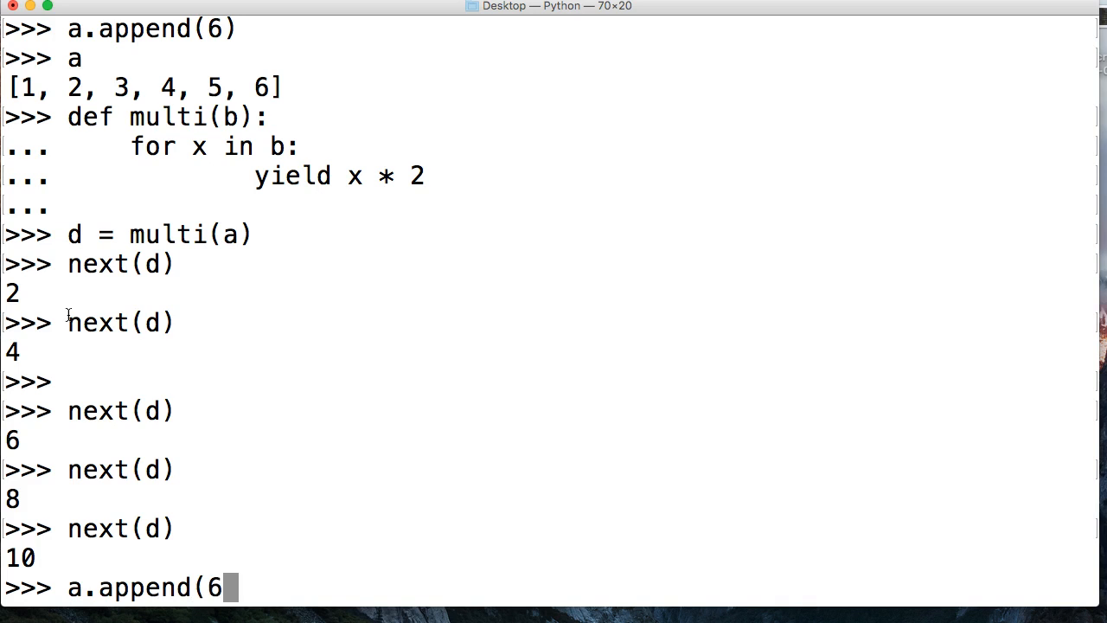
pyautogui.press('Return')
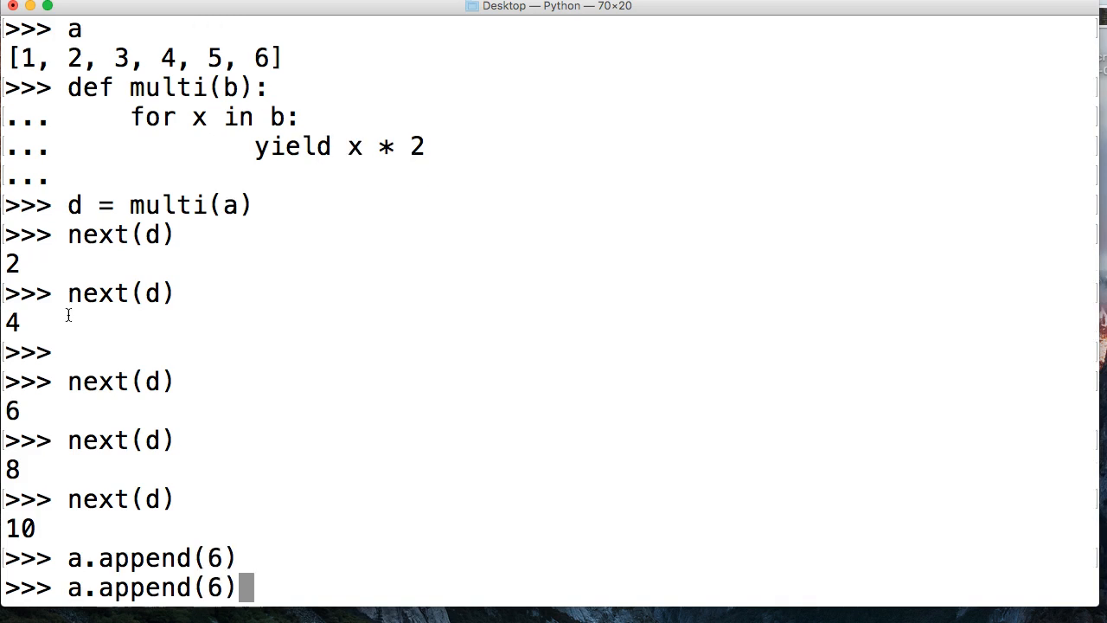
pyautogui.write('next(d)')
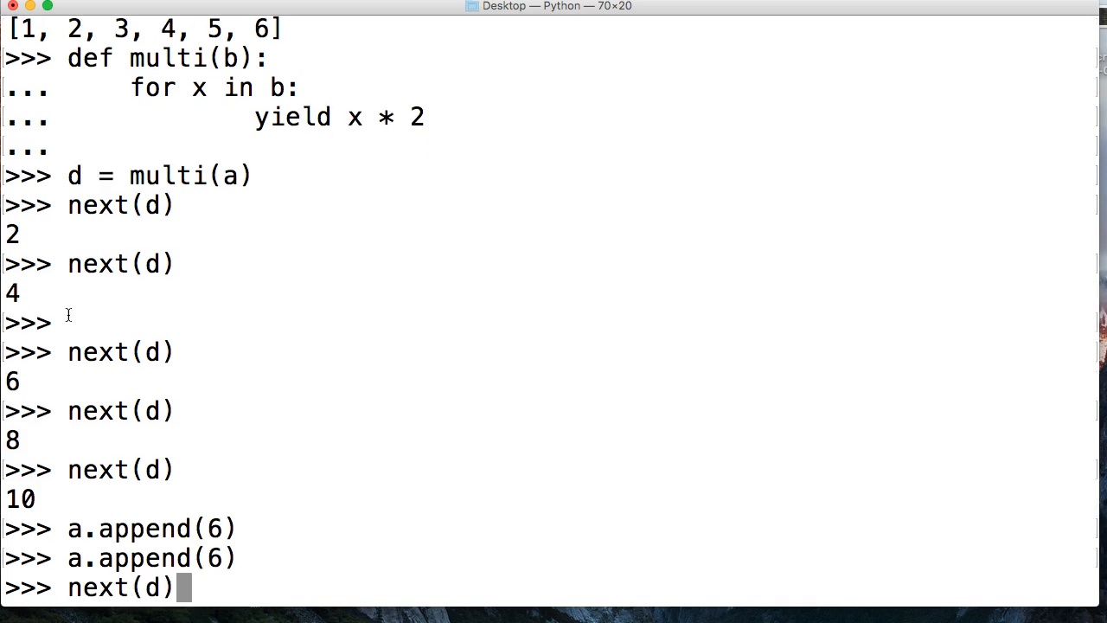